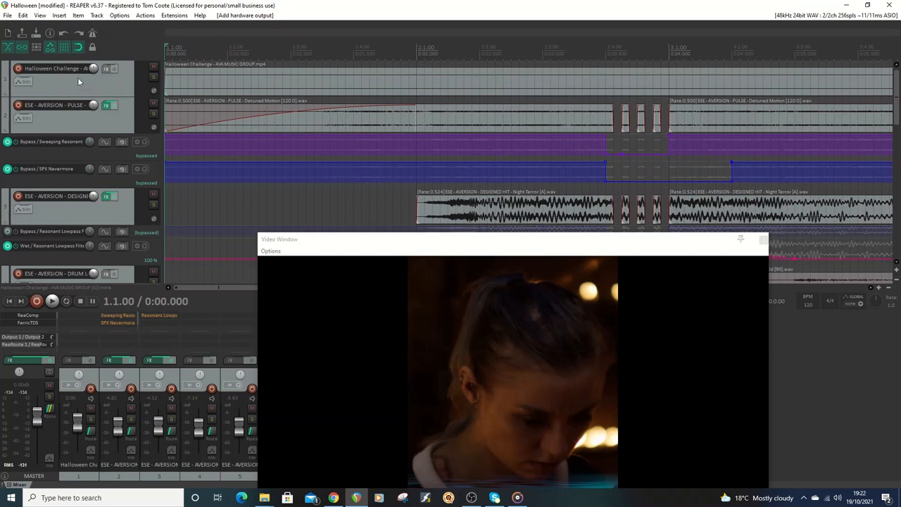
mouse_move(120, 15)
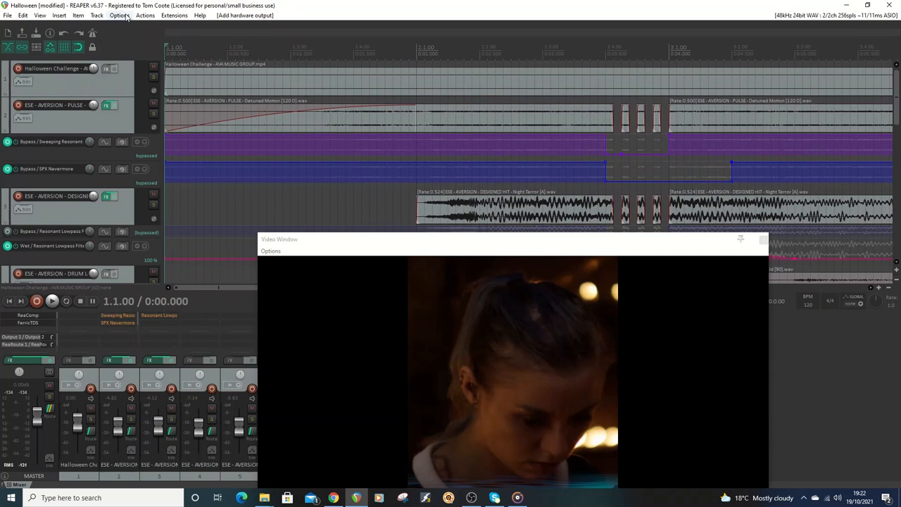
Show the Media Explorer from the View menu, docked below the tracks with the media kit audio
left_click(59, 16)
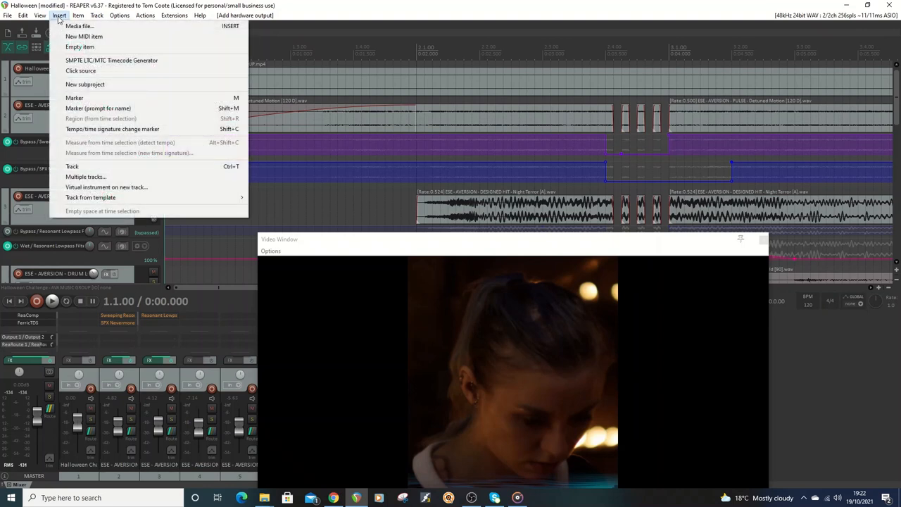
mouse_move(79, 26)
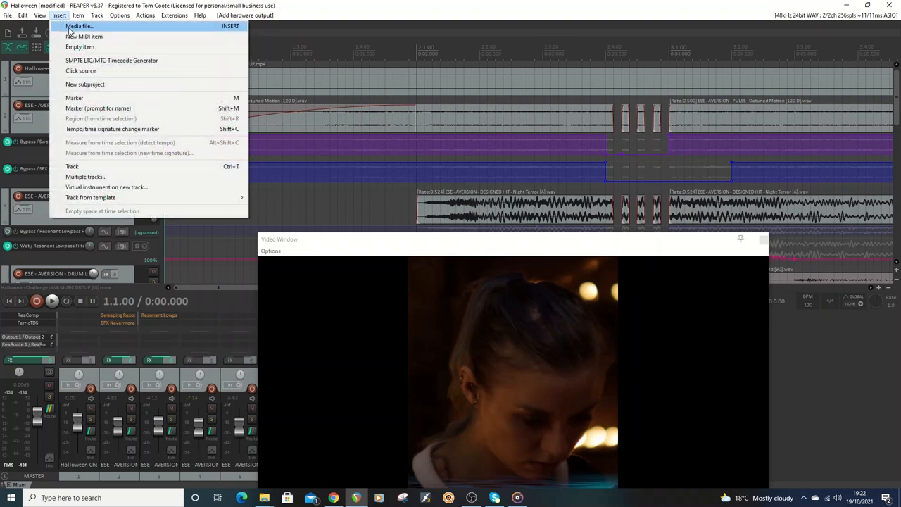
left_click(39, 16)
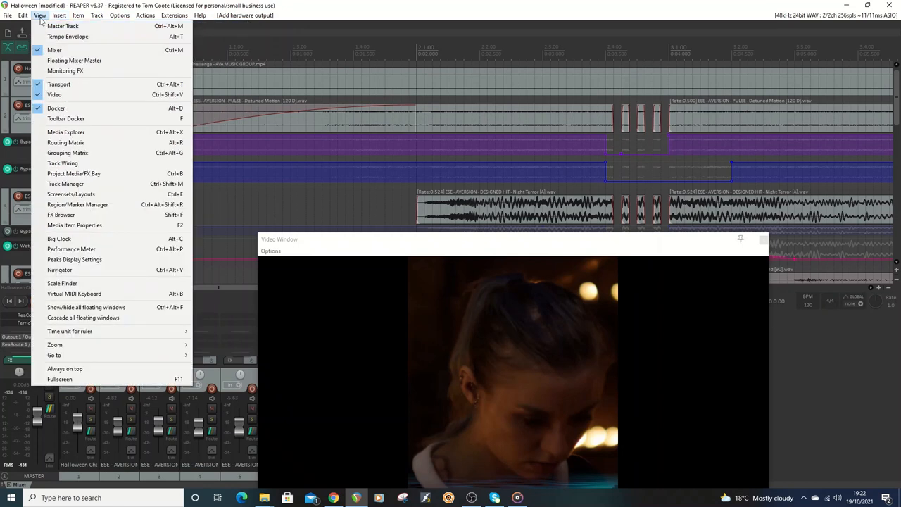
mouse_move(53, 94)
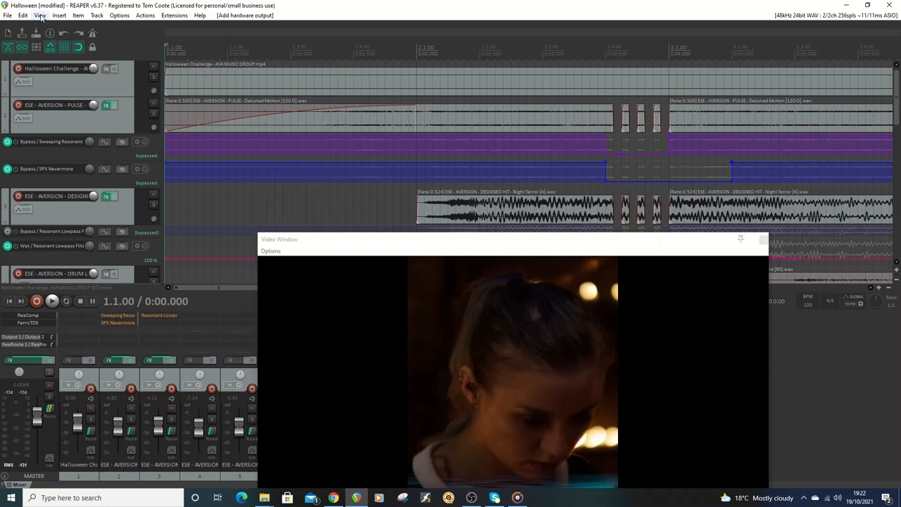
left_click(40, 15)
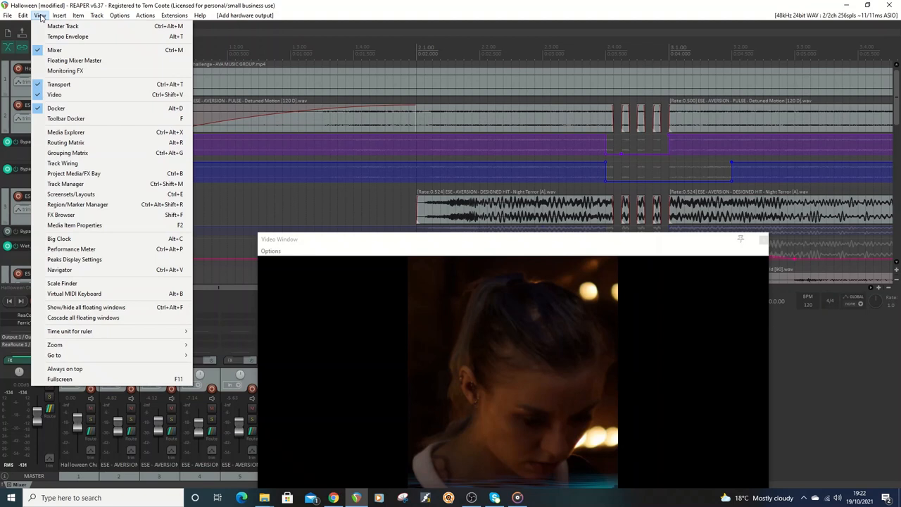
mouse_move(91, 214)
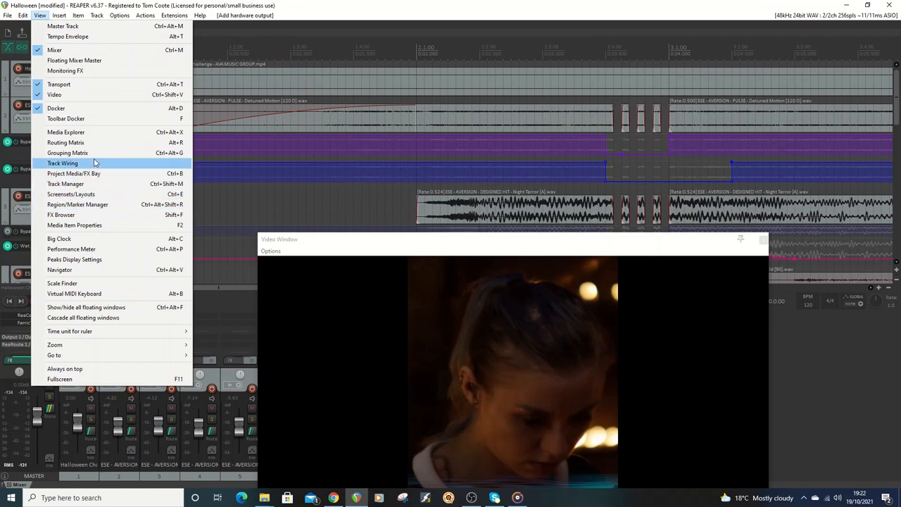
mouse_move(65, 132)
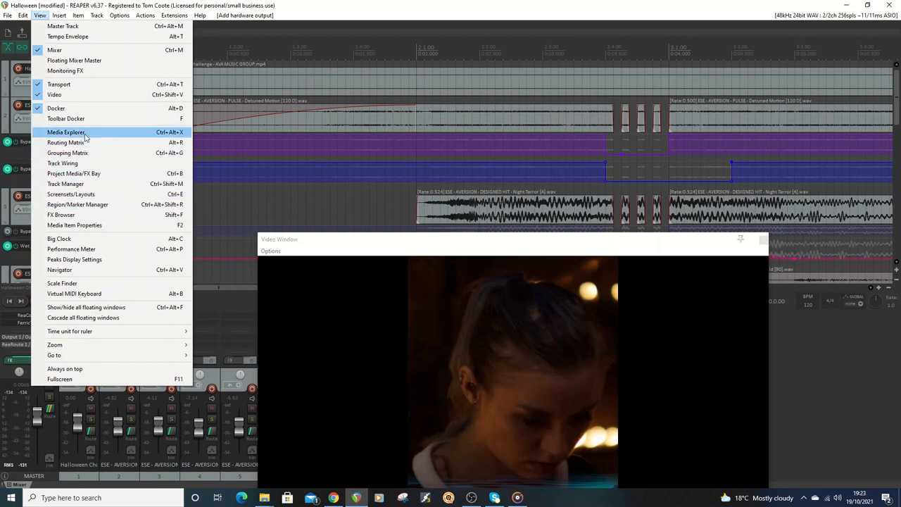
left_click(66, 133)
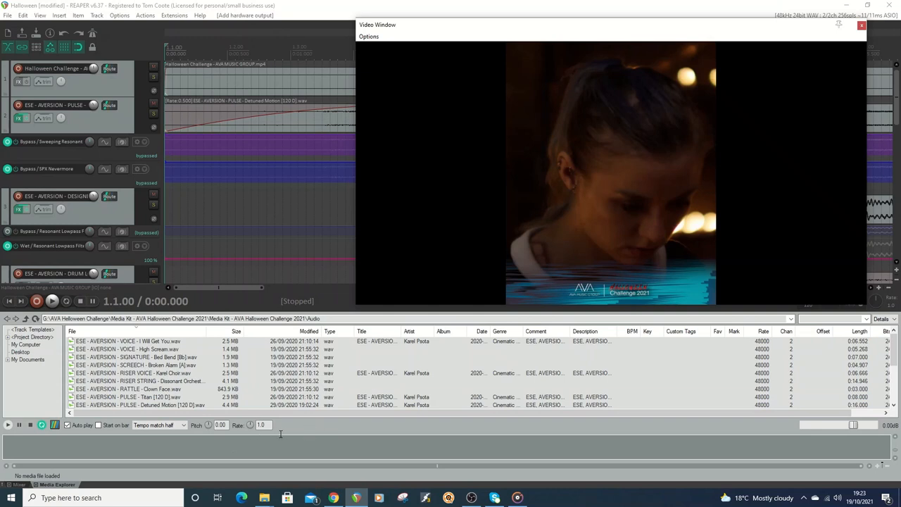
Set preview tempo match to half and preview the 'VOICE - I Will Get You' clip
left_click(158, 426)
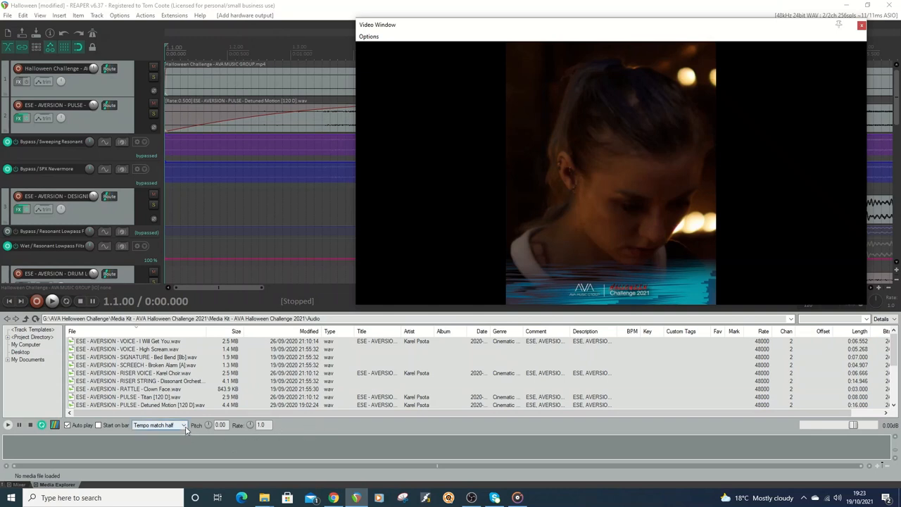
left_click(158, 425)
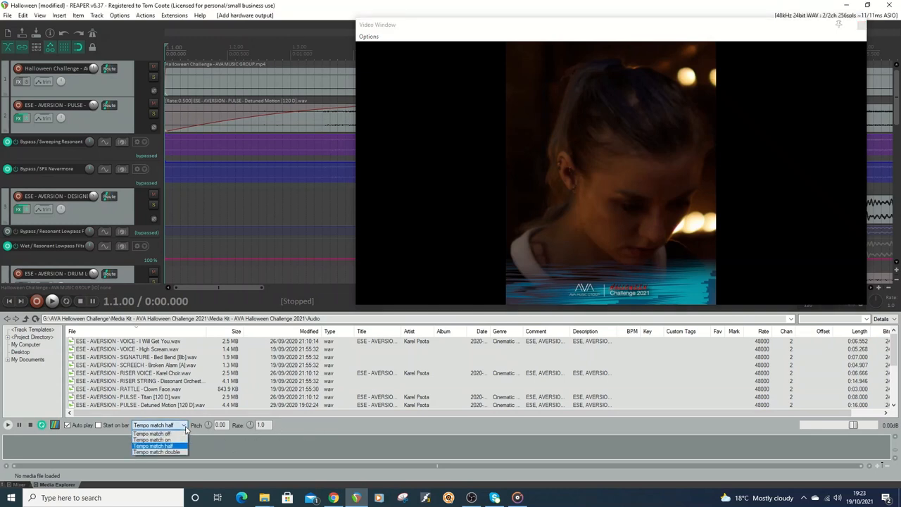
left_click(152, 445)
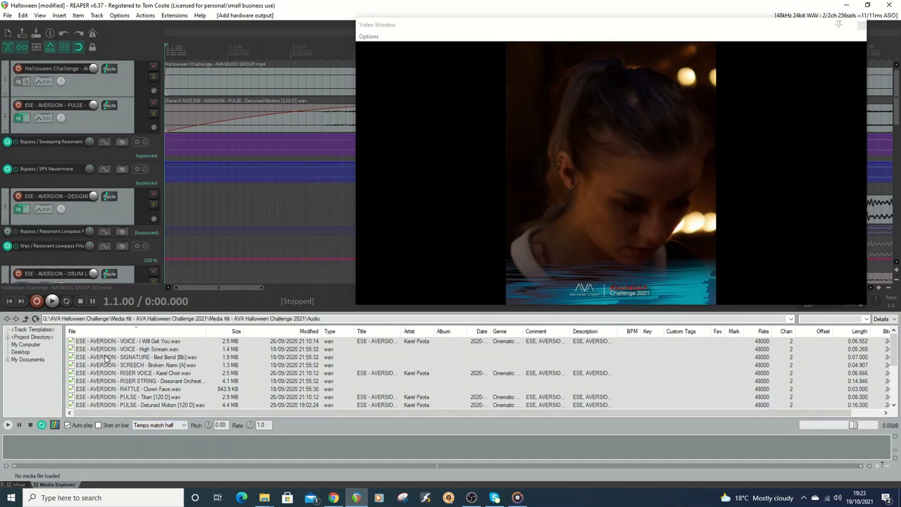
mouse_move(107, 363)
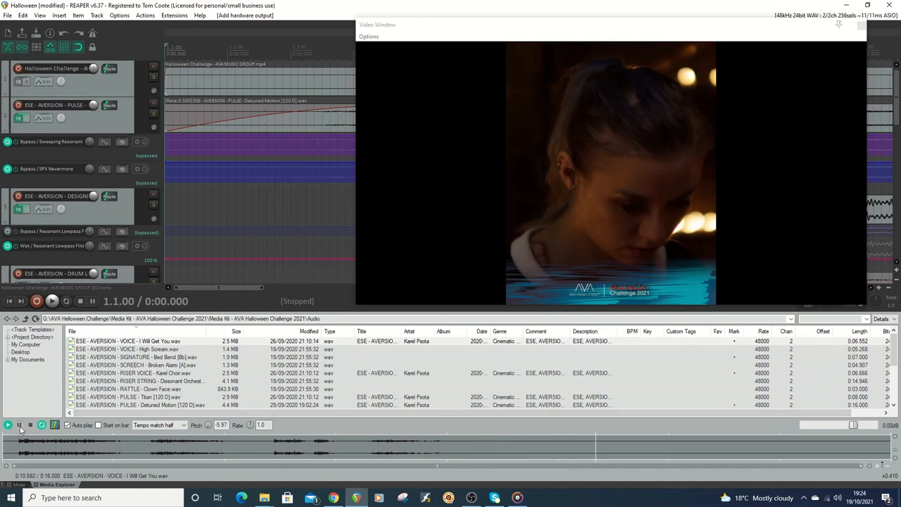
left_click(20, 425)
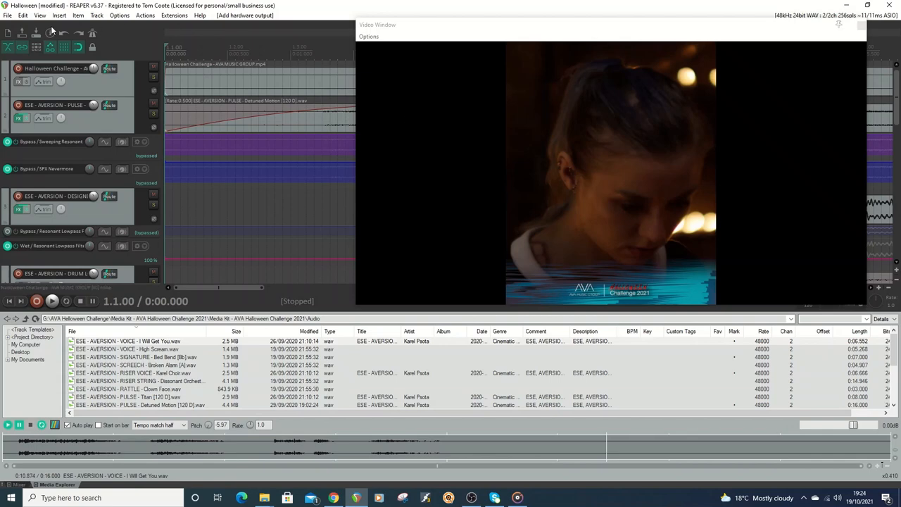
mouse_move(59, 16)
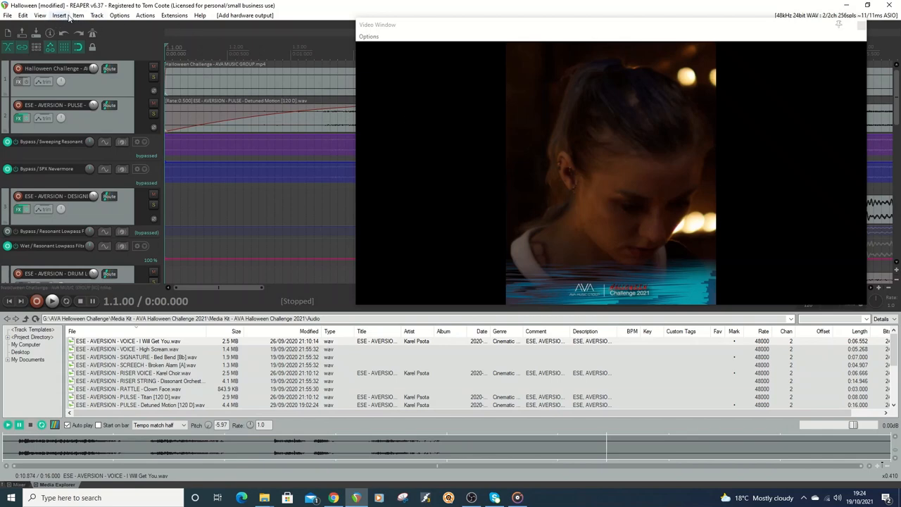
Hide the Media Explorer via View so the mixer returns beneath the tracks
left_click(40, 16)
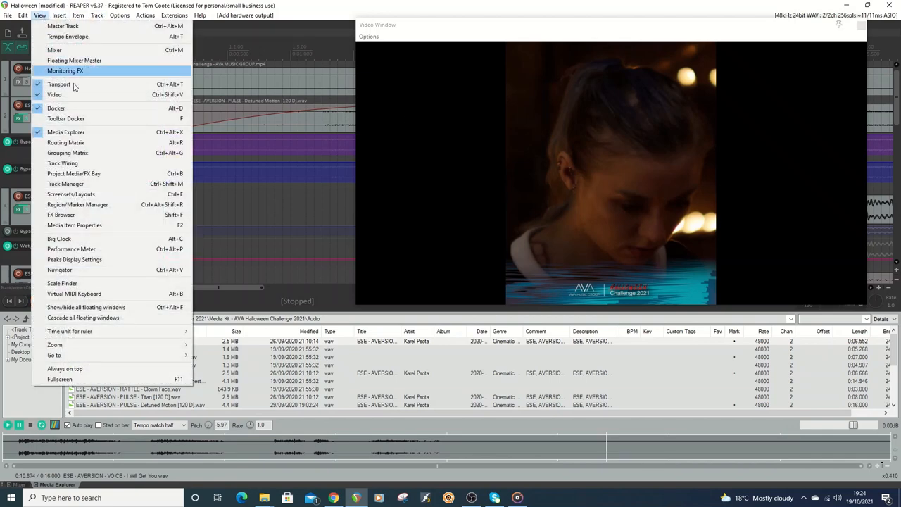
left_click(54, 49)
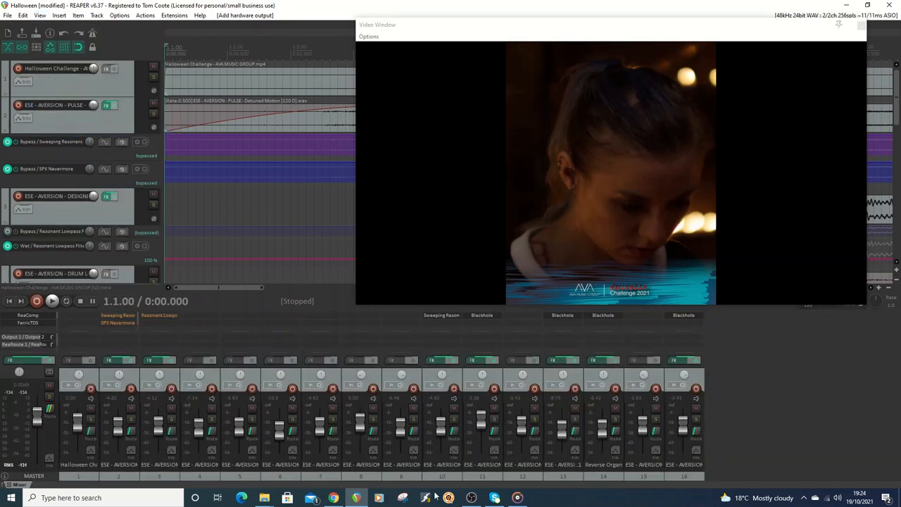
mouse_move(895, 380)
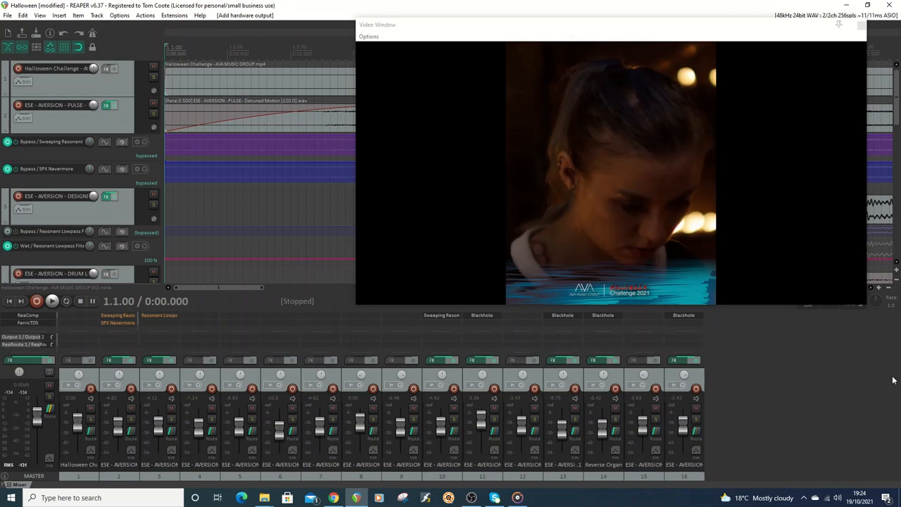
mouse_move(701, 9)
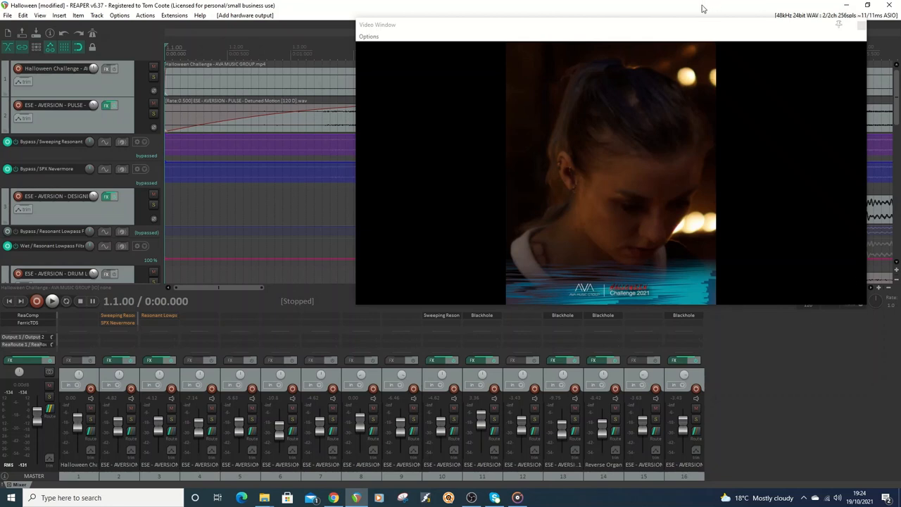
mouse_move(661, 26)
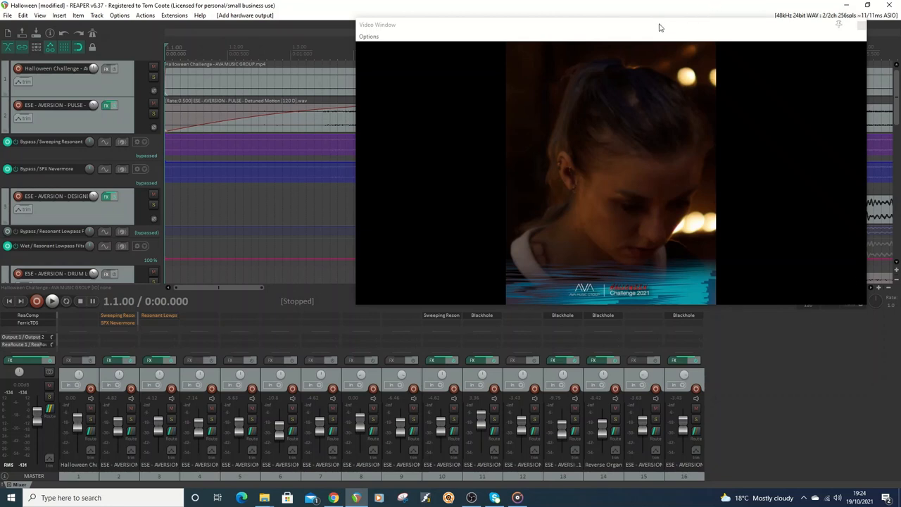
mouse_move(78, 48)
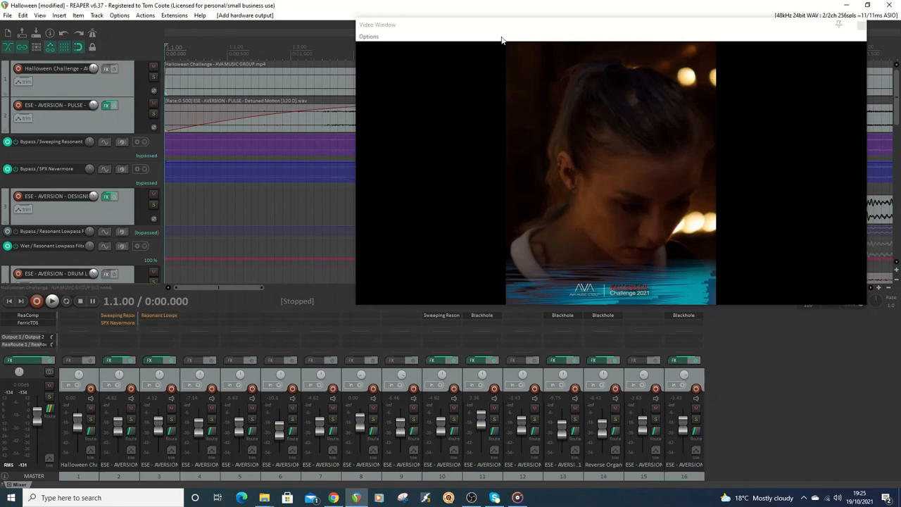
mouse_move(518, 34)
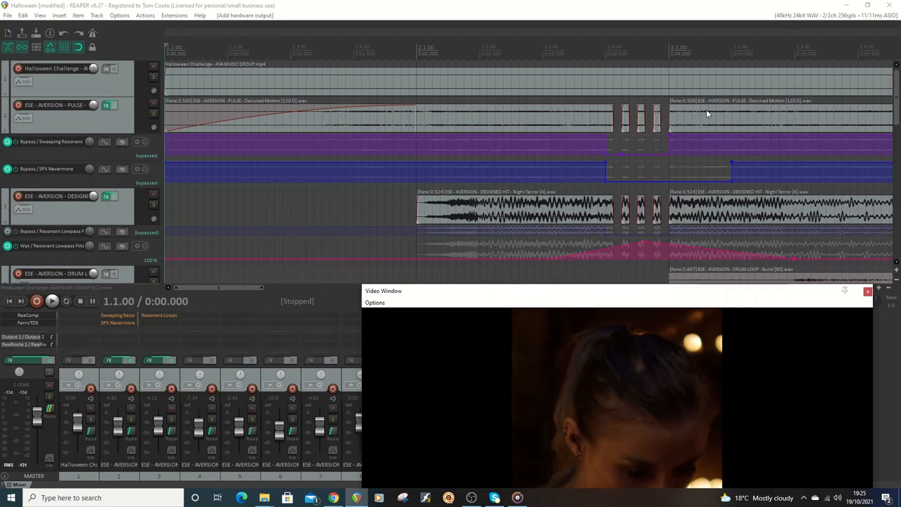
mouse_move(570, 6)
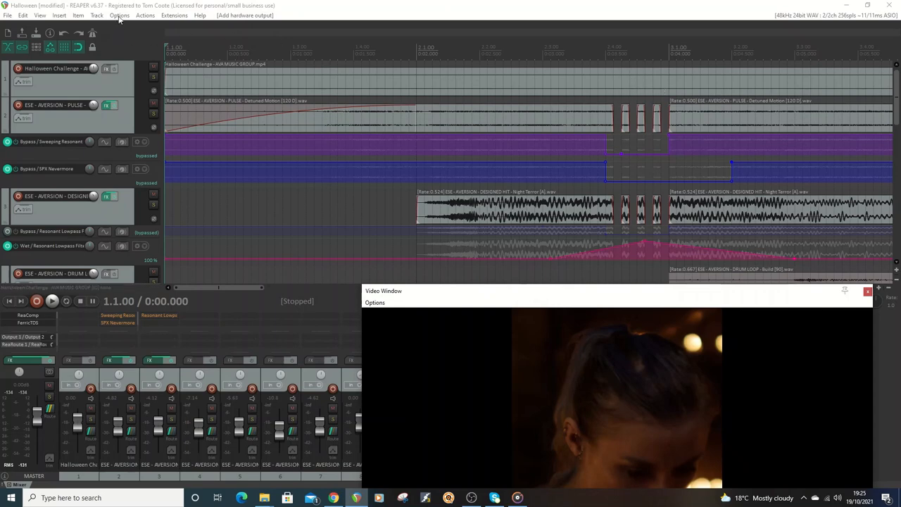
Bring up the Options menu to reach the snap and grid submenu
left_click(119, 15)
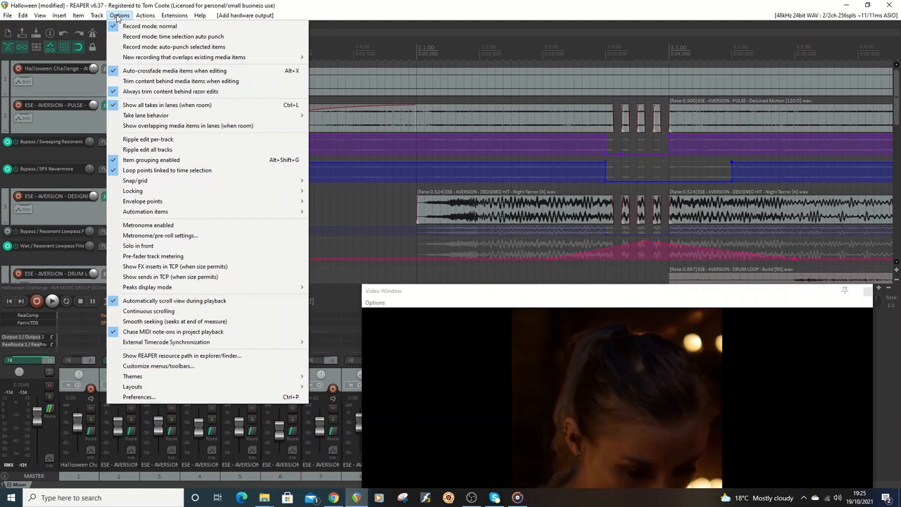
mouse_move(186, 192)
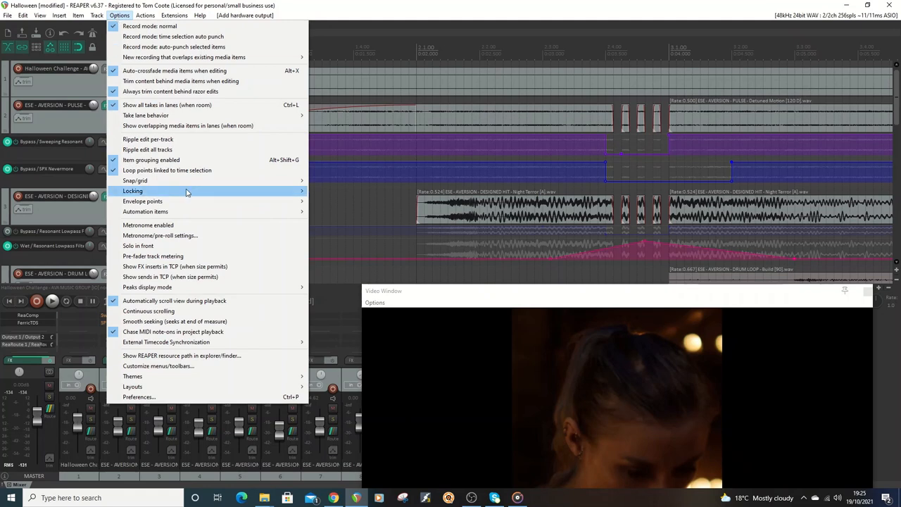
mouse_move(135, 180)
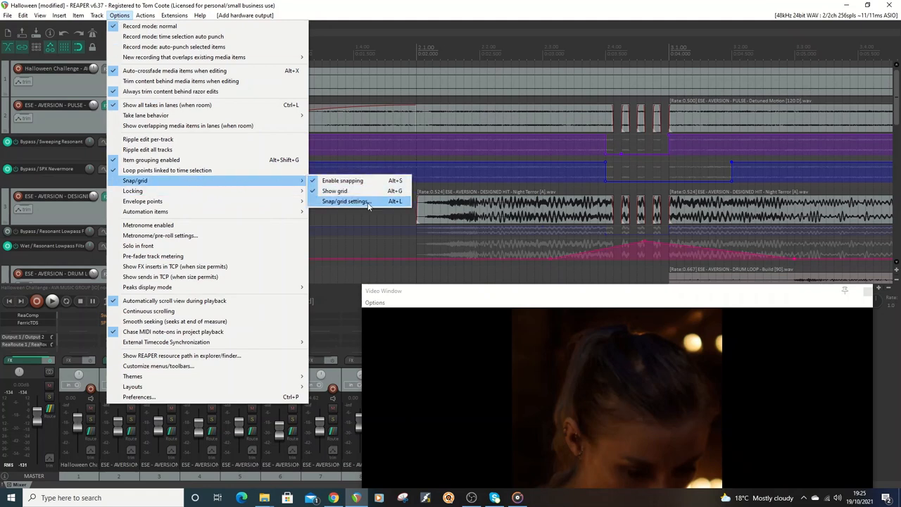
Adjust the grid line spacing in the Snap/grid settings dialog
left_click(346, 202)
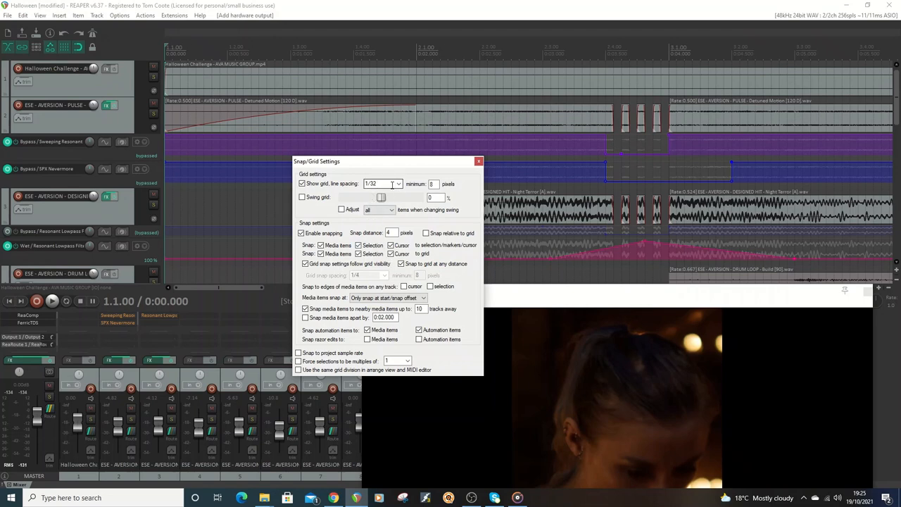
left_click(479, 160)
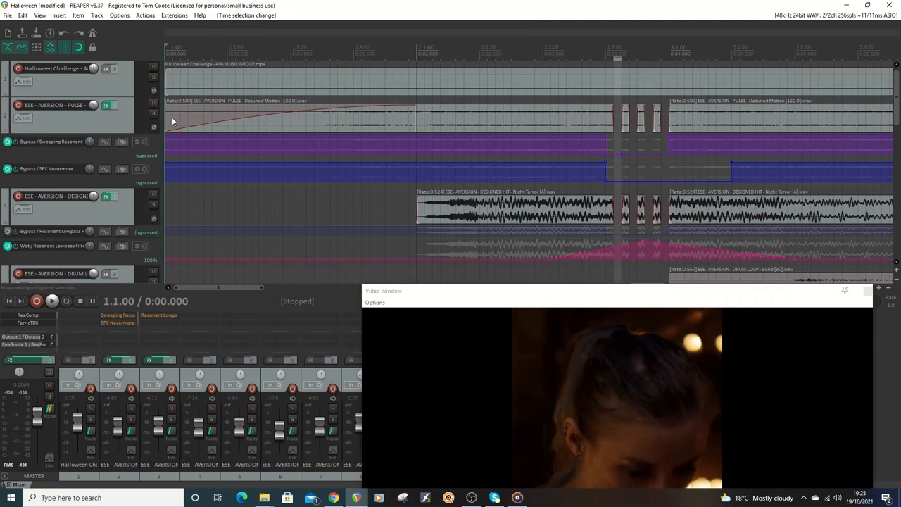
mouse_move(107, 105)
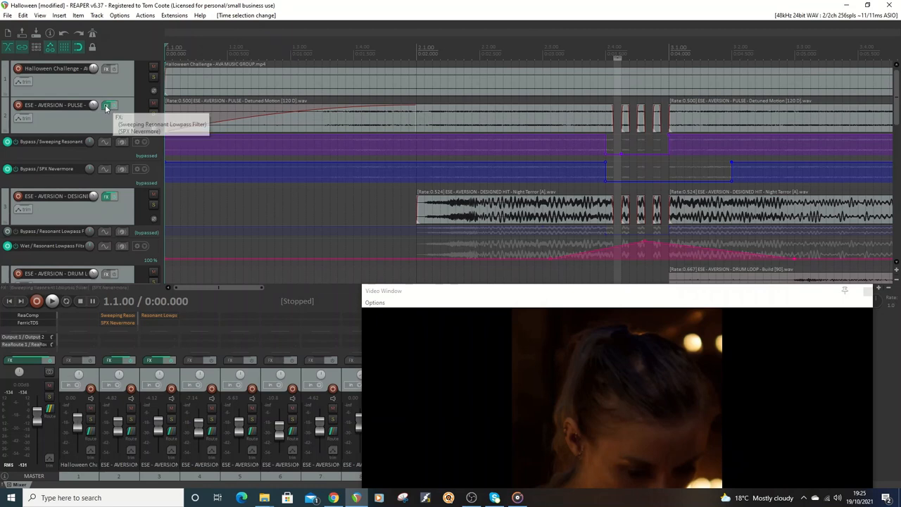
left_click(107, 104)
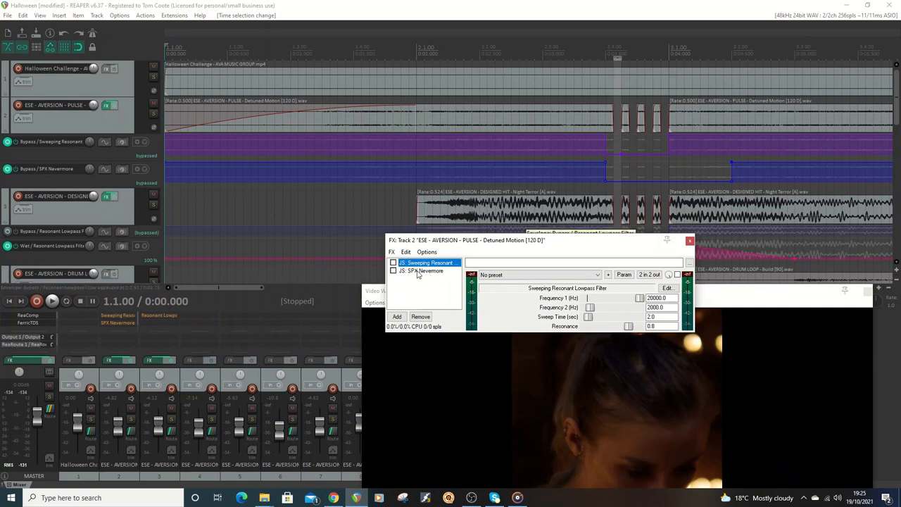
left_click(422, 271)
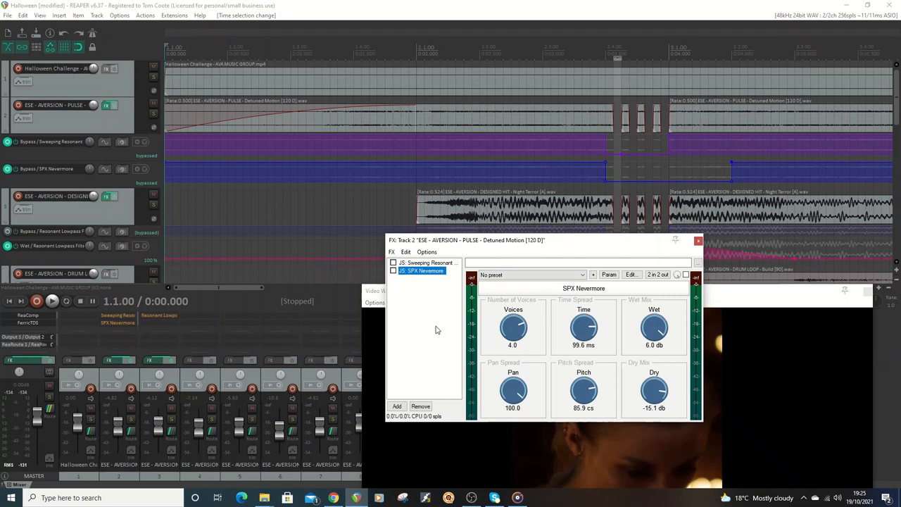
mouse_move(421, 324)
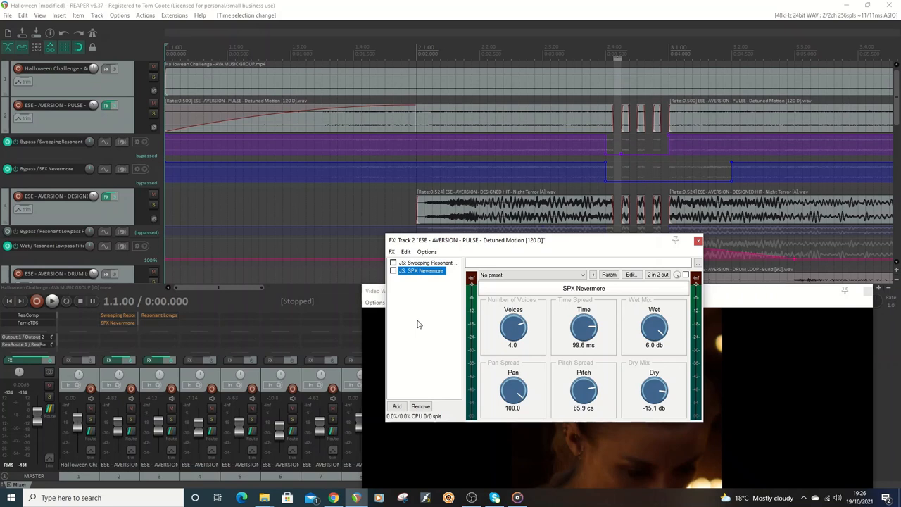
mouse_move(428, 343)
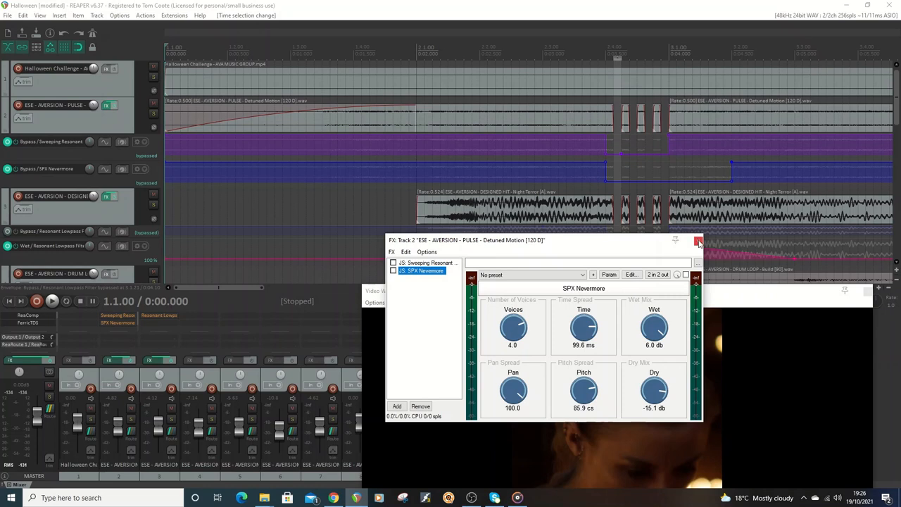
left_click(698, 240)
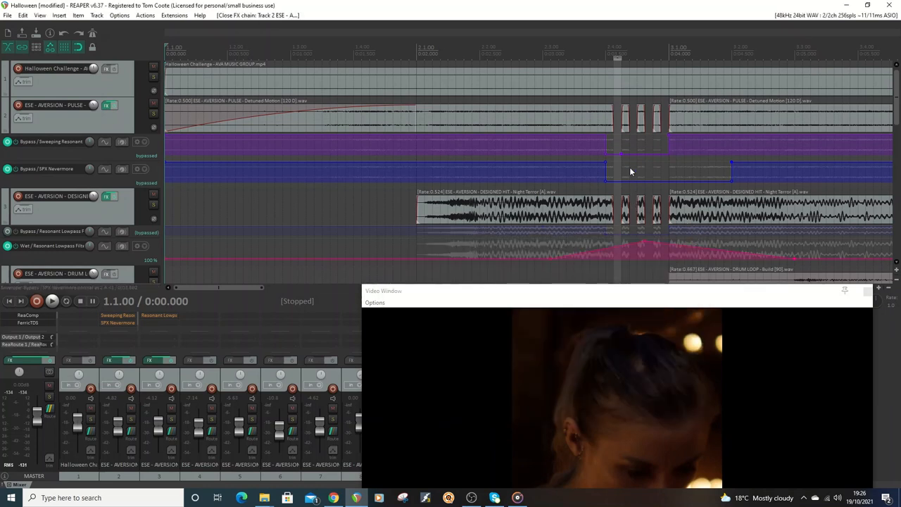
mouse_move(637, 242)
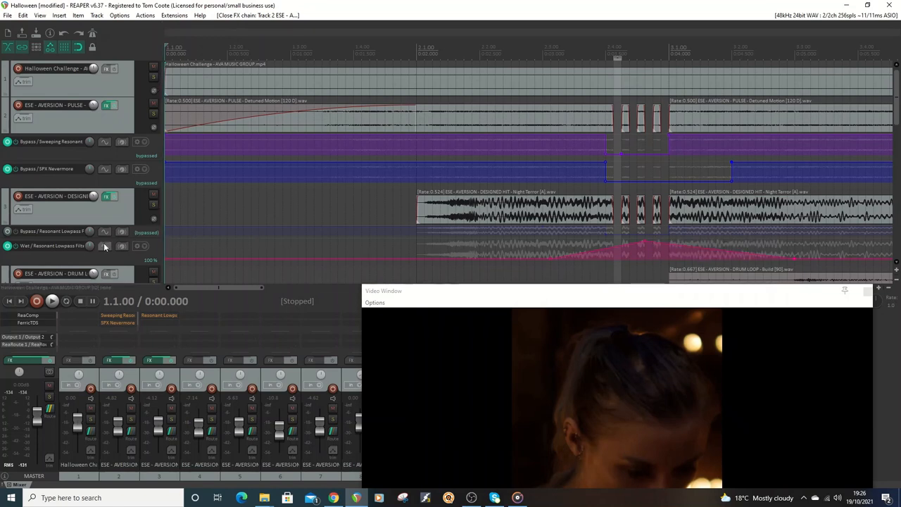
left_click(104, 245)
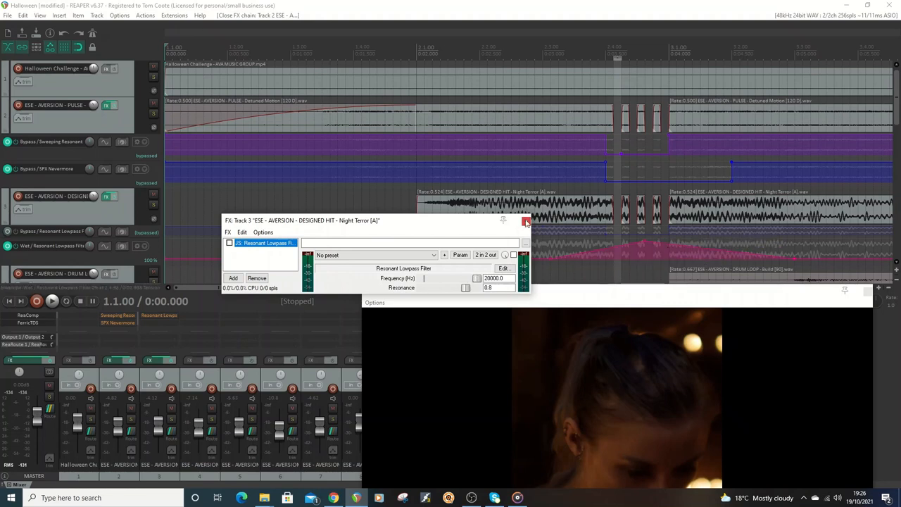
left_click(527, 220)
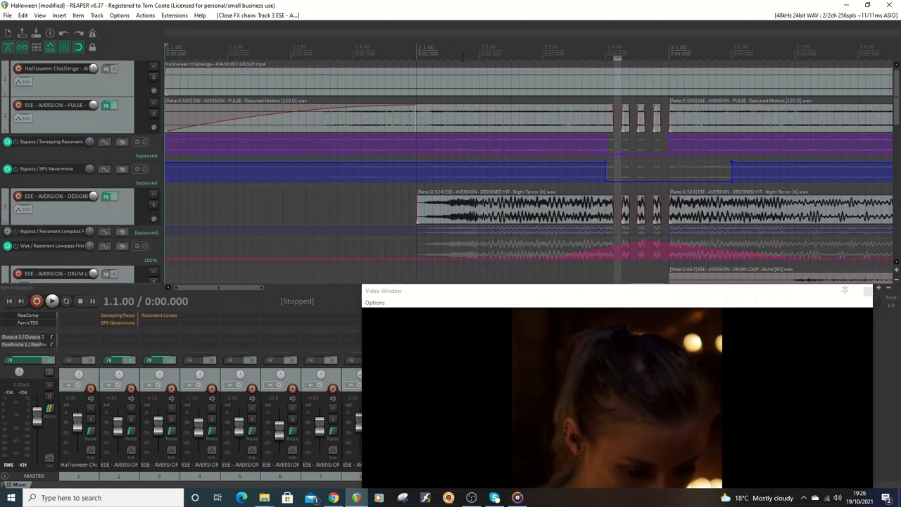
left_click(544, 53)
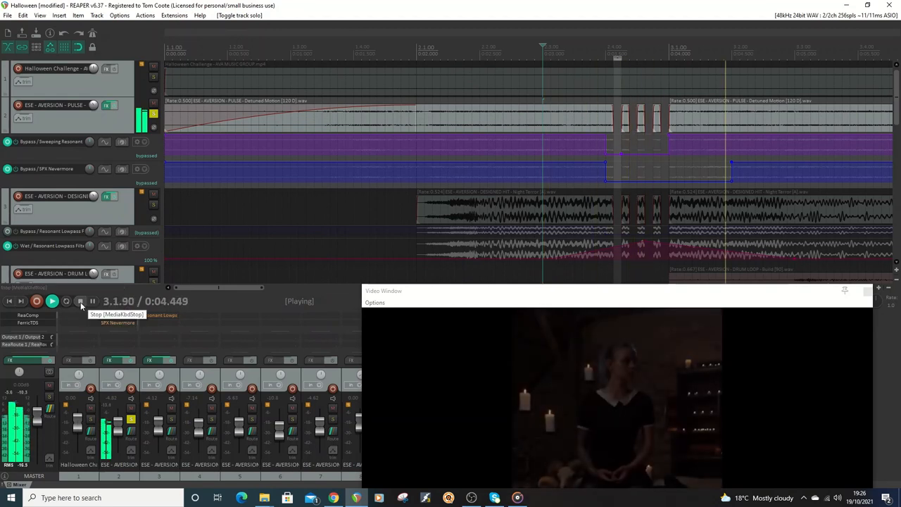
left_click(80, 302)
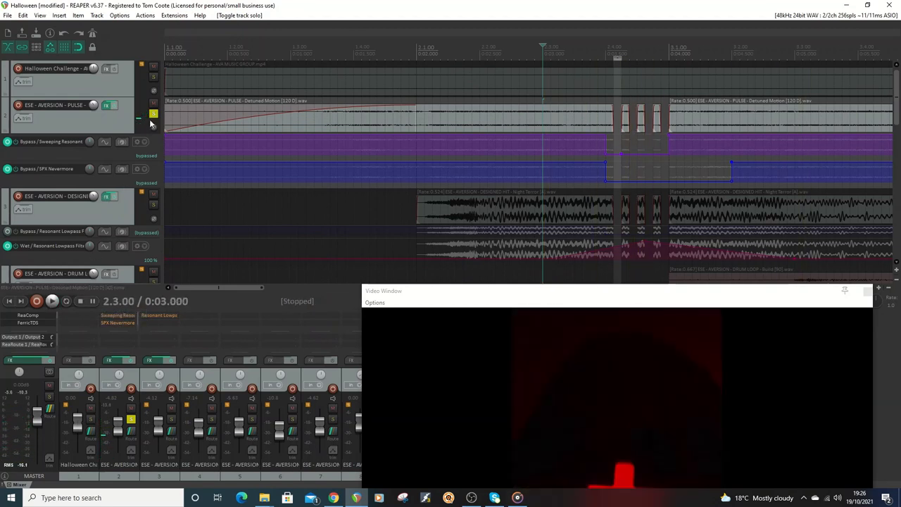
left_click(154, 206)
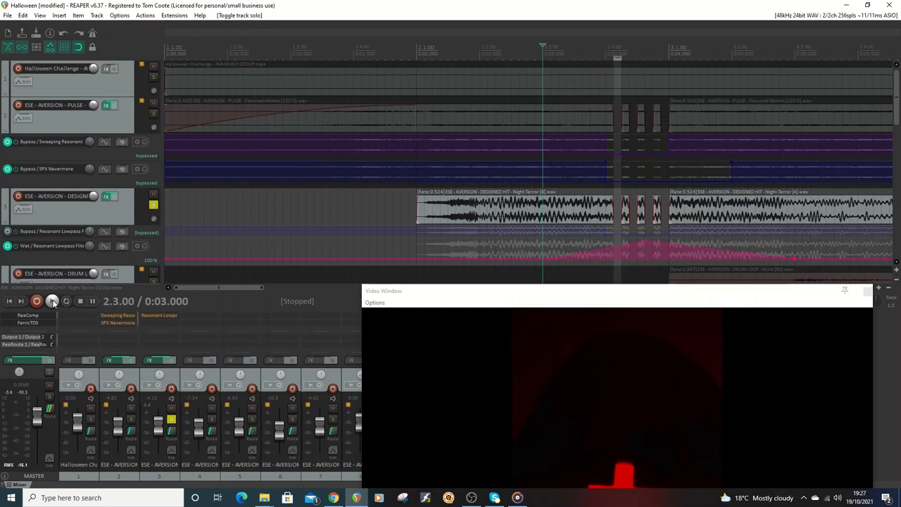
left_click(52, 301)
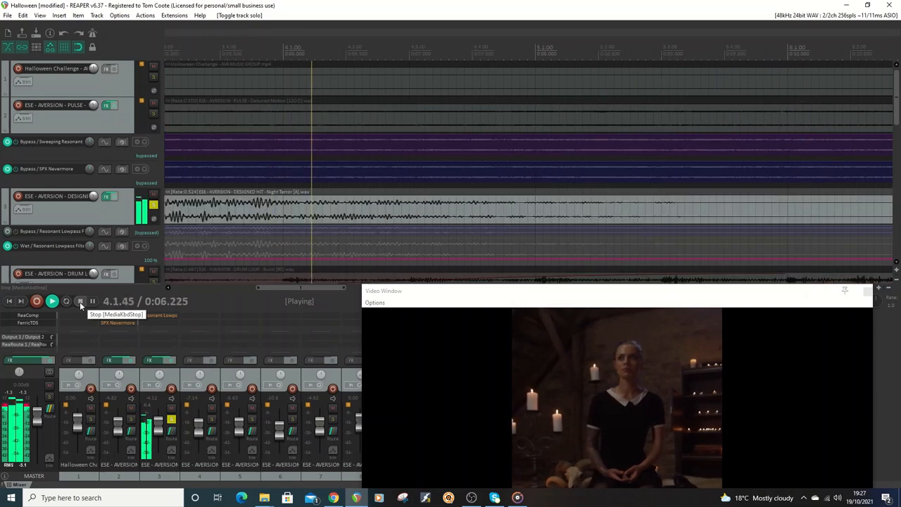
left_click(80, 301)
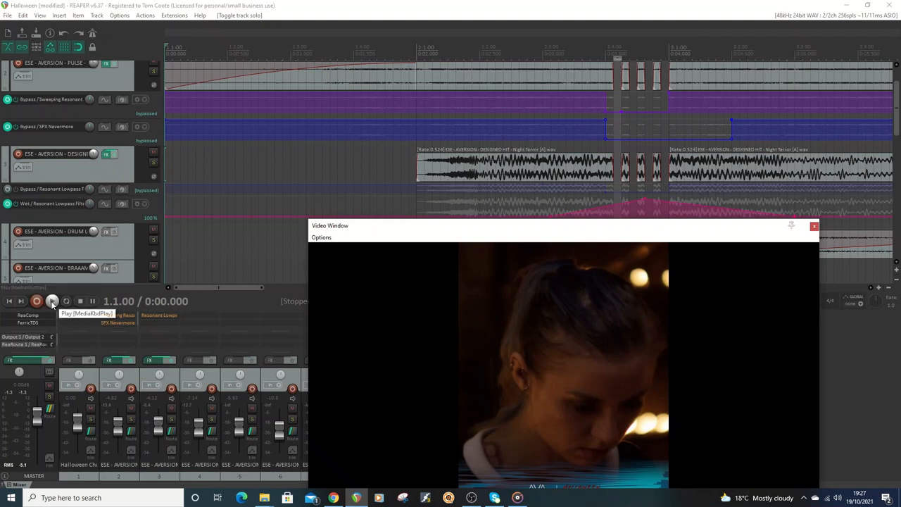
Scroll the arrangement down to the voice, organic hit and reversed organic hit tracks
left_click(50, 301)
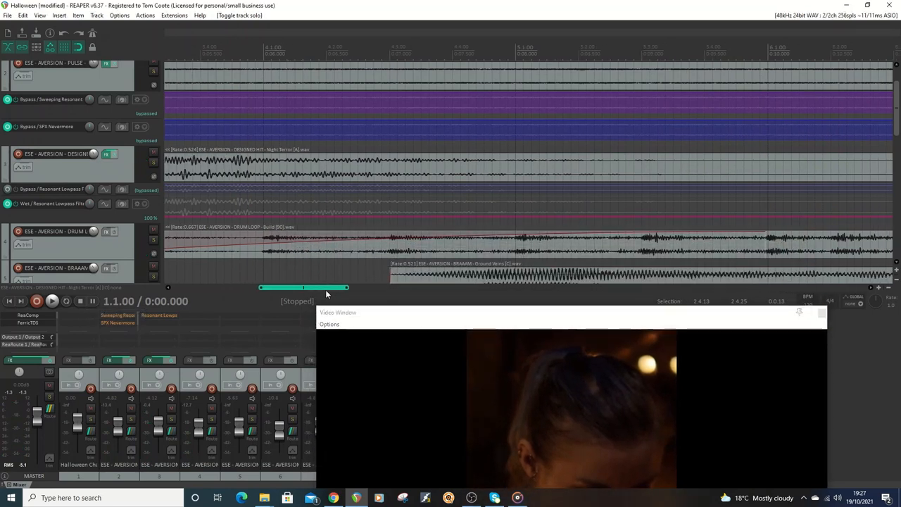
left_click_drag(303, 288, 655, 288)
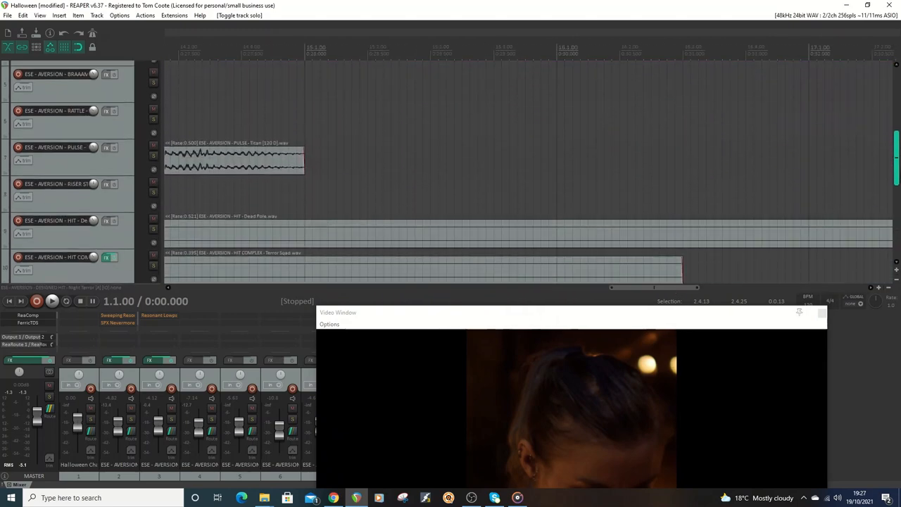
scroll("down", 3)
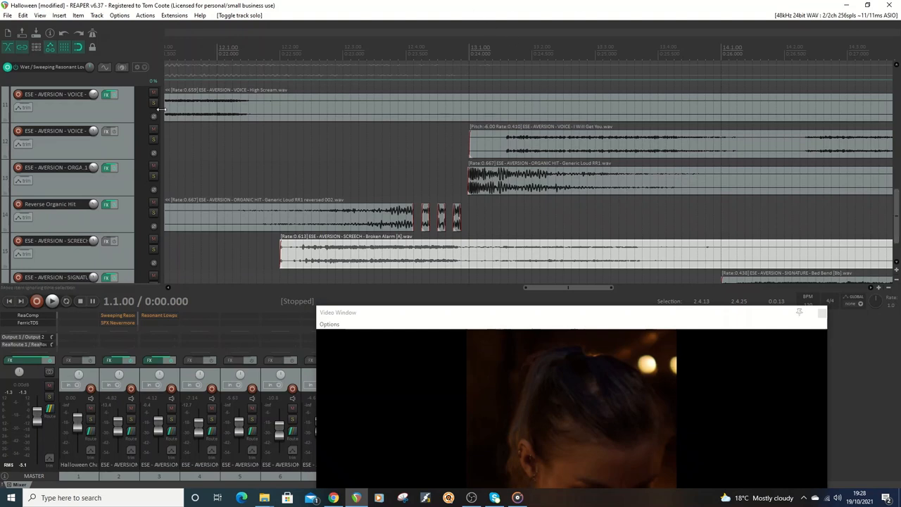
left_click(110, 93)
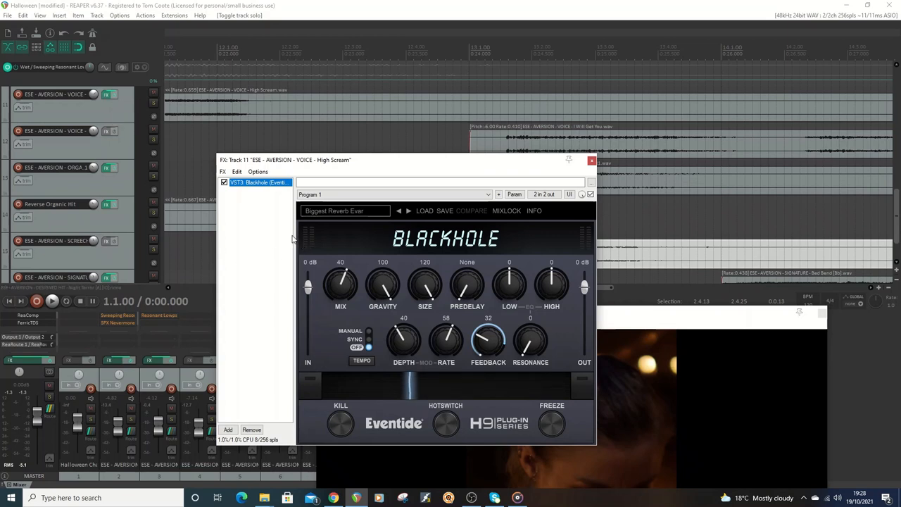
mouse_move(365, 214)
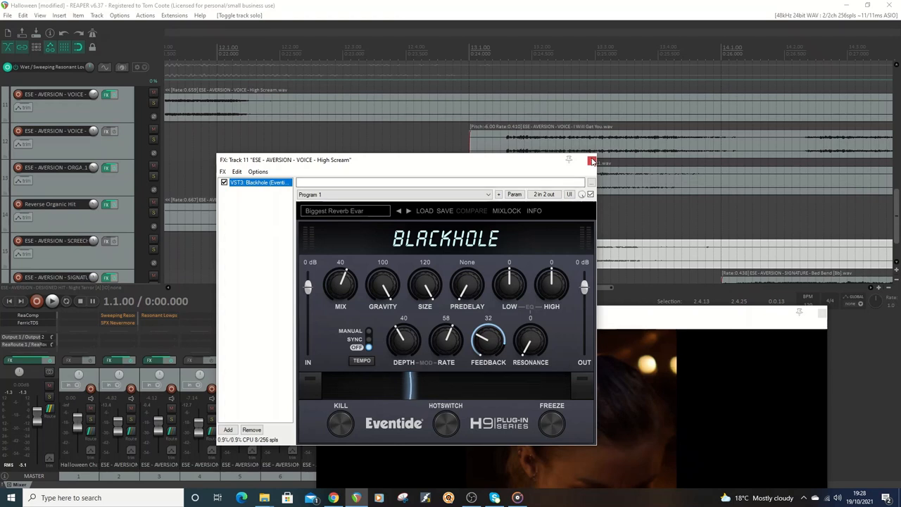
left_click(593, 163)
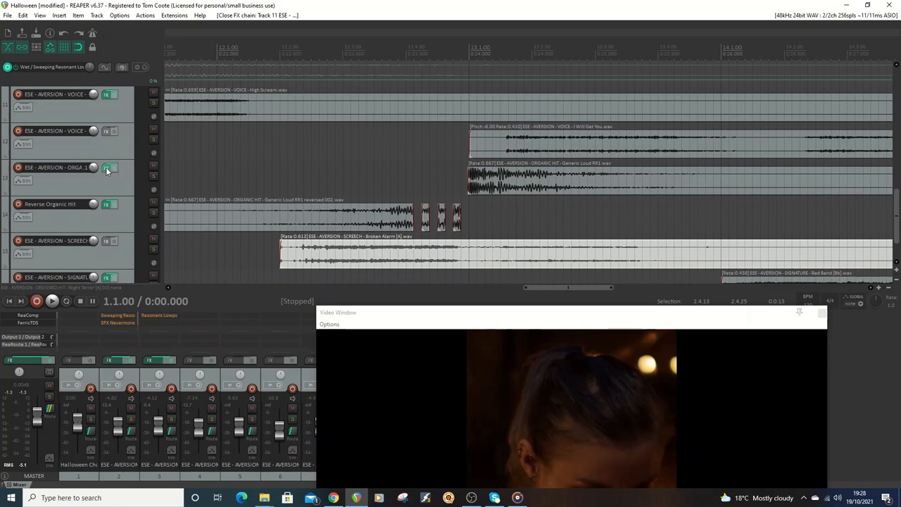
left_click(110, 167)
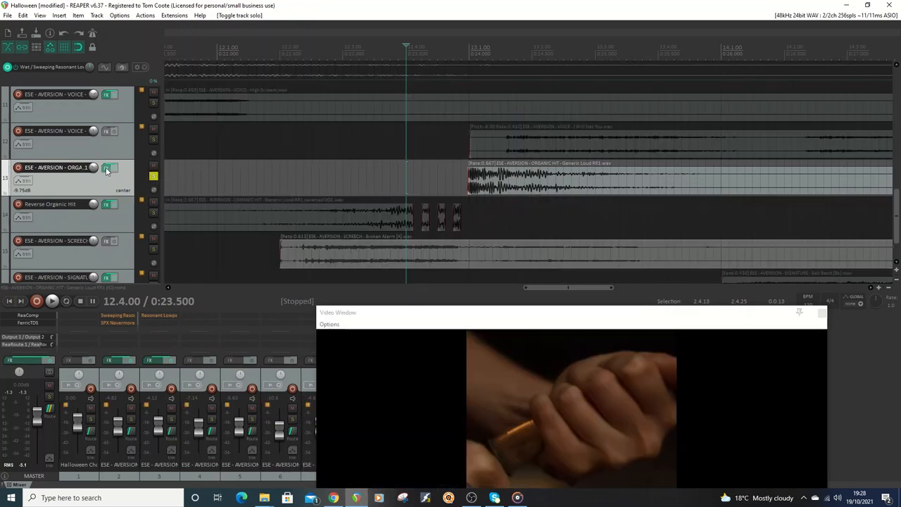
left_click(107, 167)
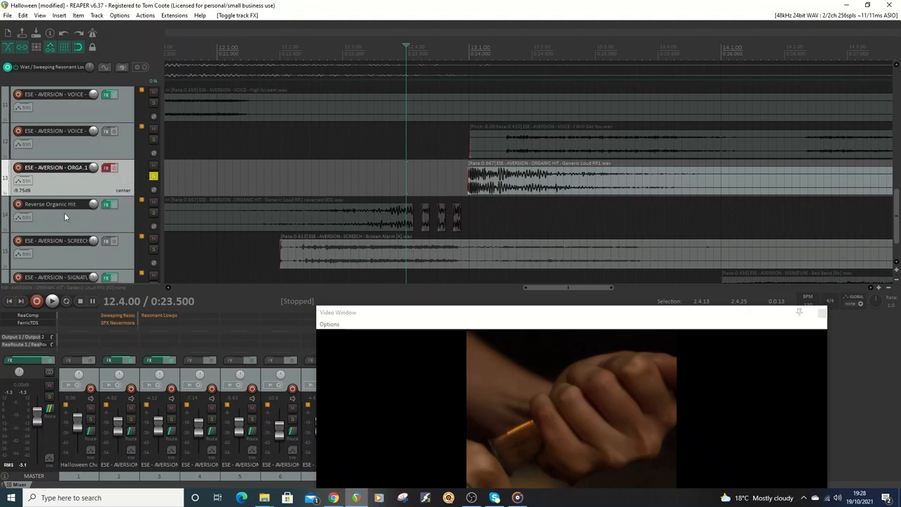
left_click(52, 301)
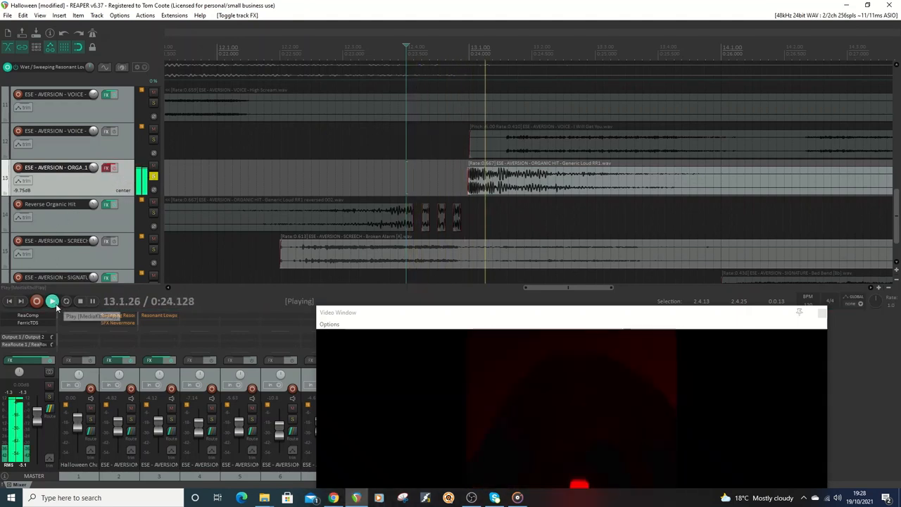
left_click(52, 302)
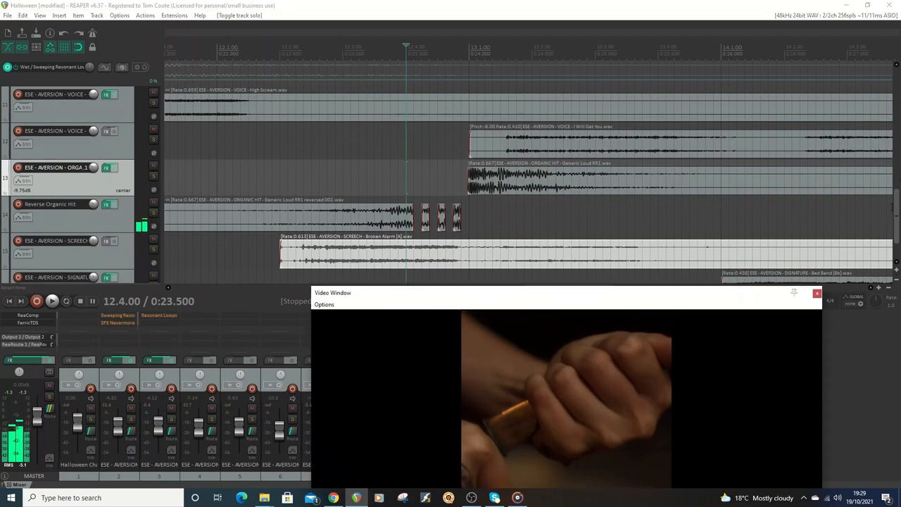
scroll("down", 3)
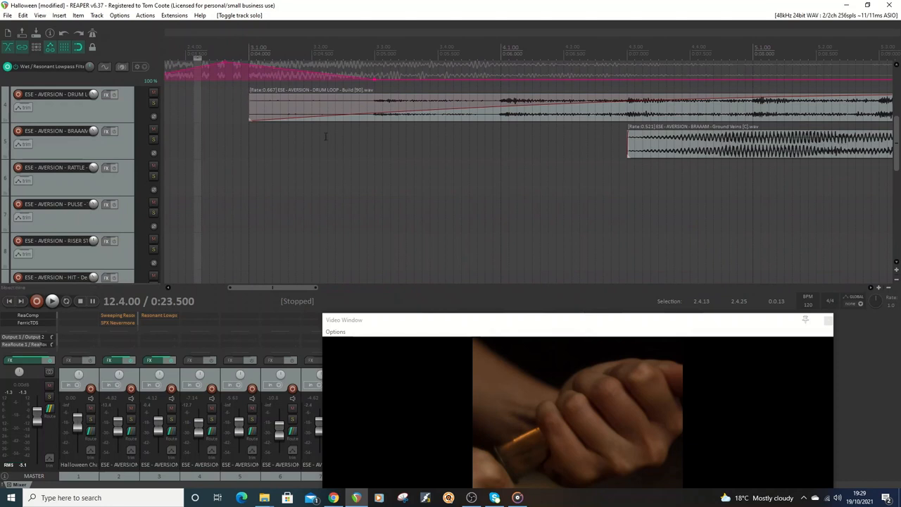
mouse_move(340, 270)
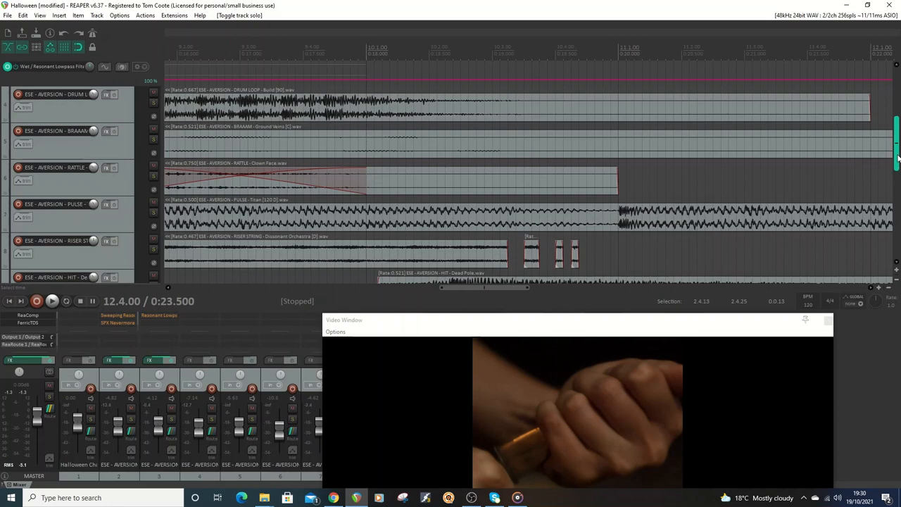
Audition the hits briefly, then show the Reverse Organic Hit track's FX chain with Blackhole reverb
scroll("down", 3)
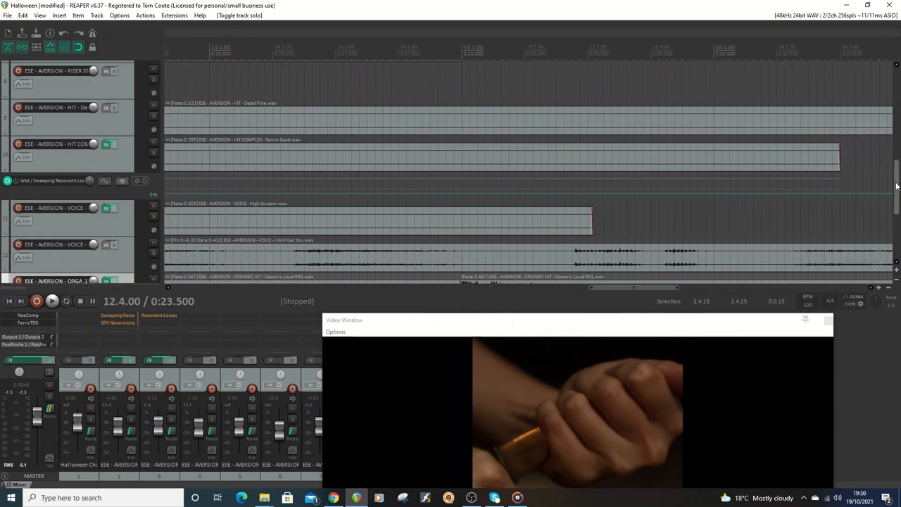
scroll("down", 3)
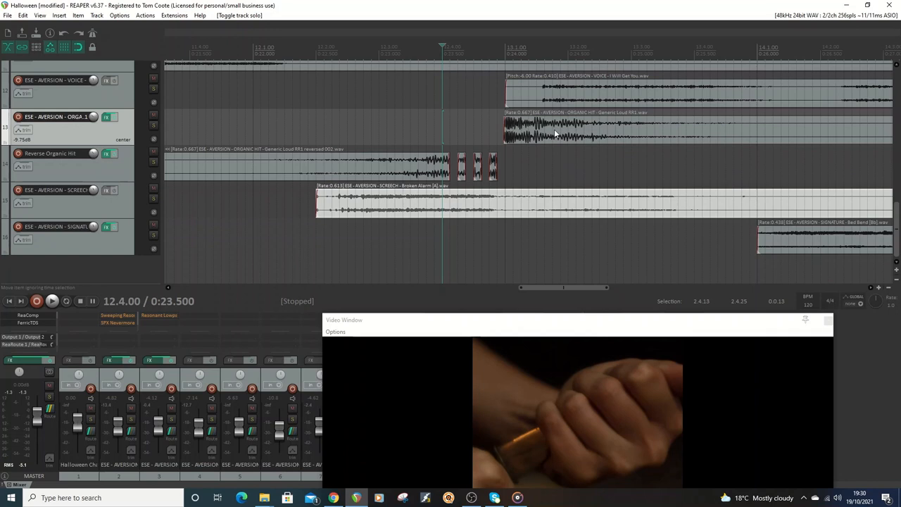
mouse_move(556, 130)
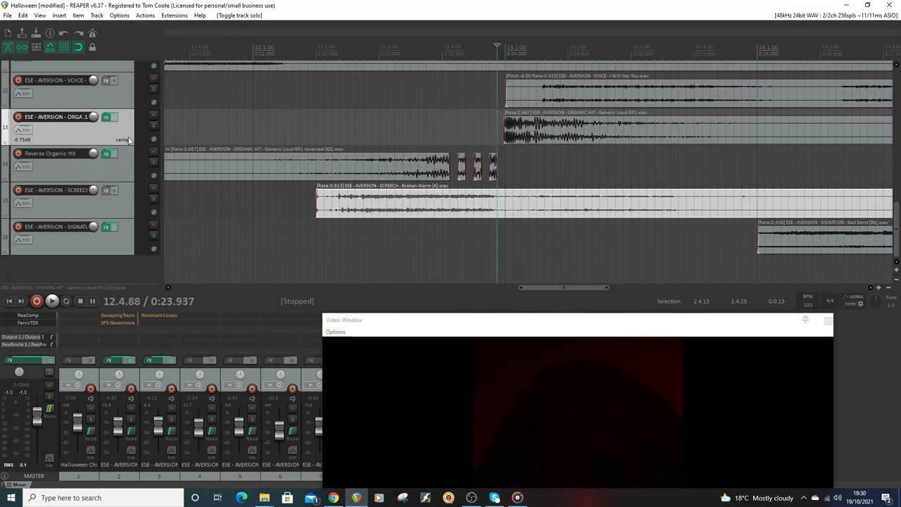
left_click(52, 302)
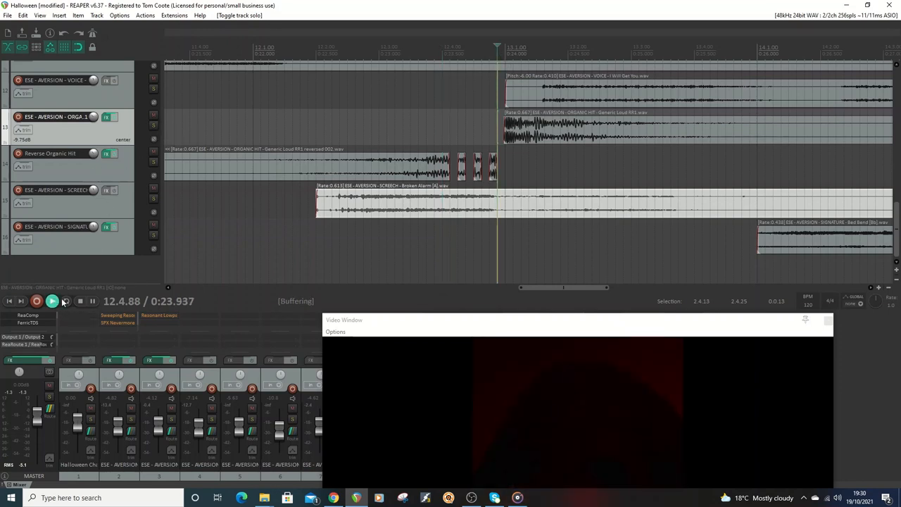
left_click(50, 301)
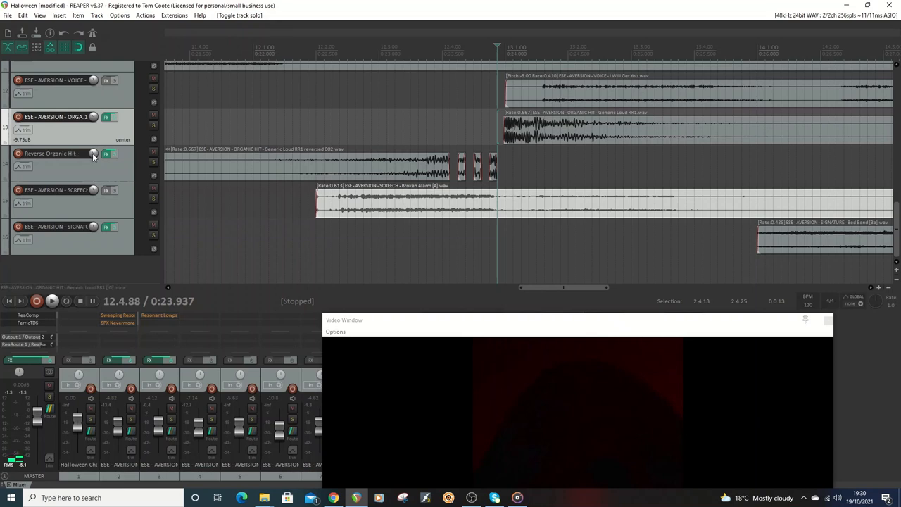
left_click(105, 152)
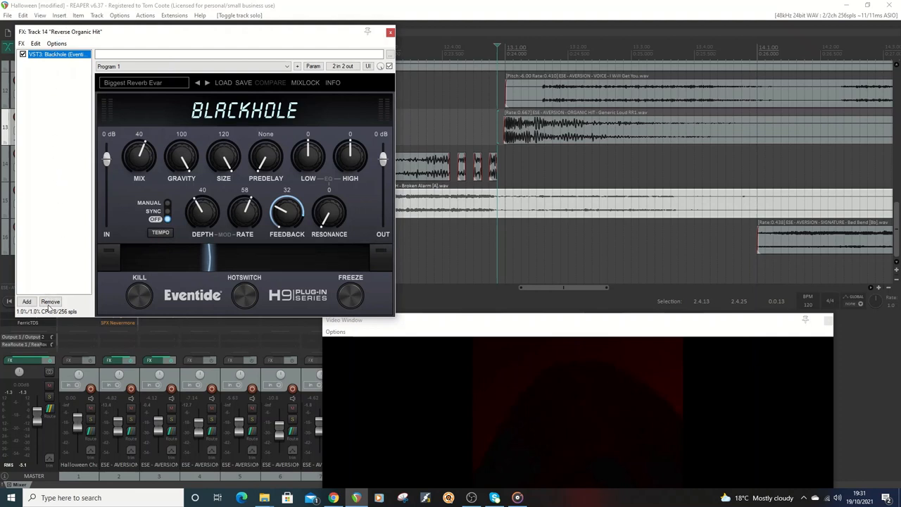
Close the FX: Track 14 window holding the Eventide Blackhole reverb
left_click(390, 31)
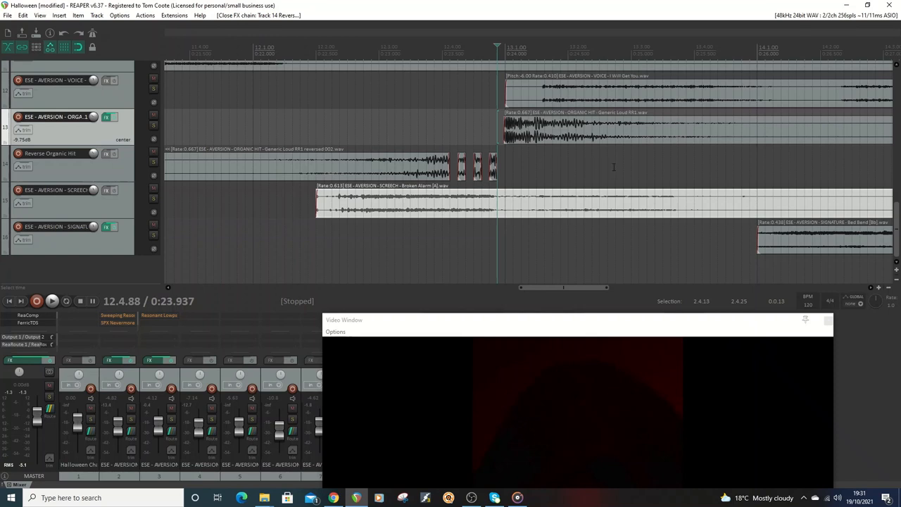
mouse_move(645, 161)
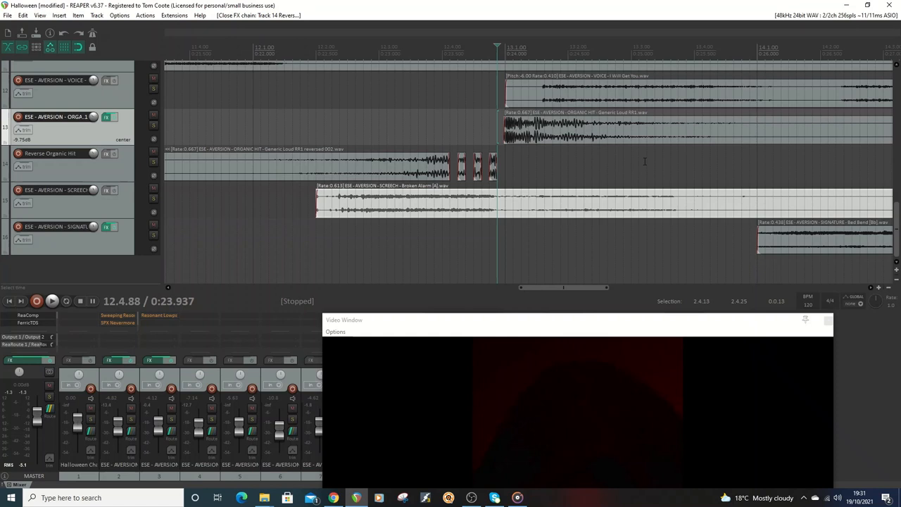
mouse_move(632, 149)
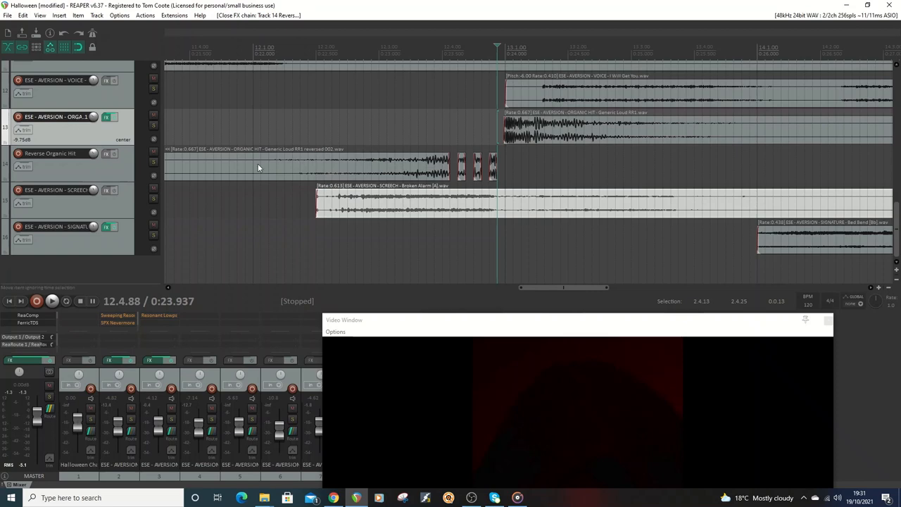
Bring up the item context menu on the reversed organic hit clip
right_click(259, 166)
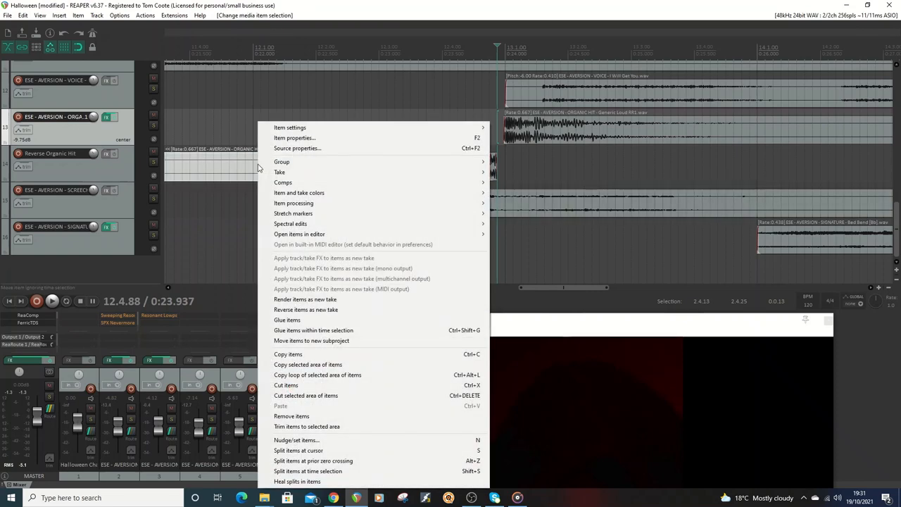
mouse_move(304, 298)
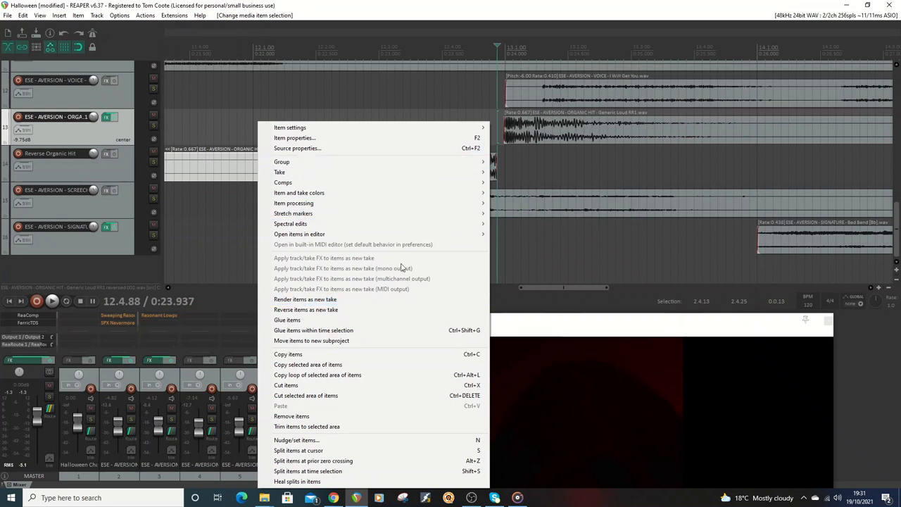
mouse_move(298, 385)
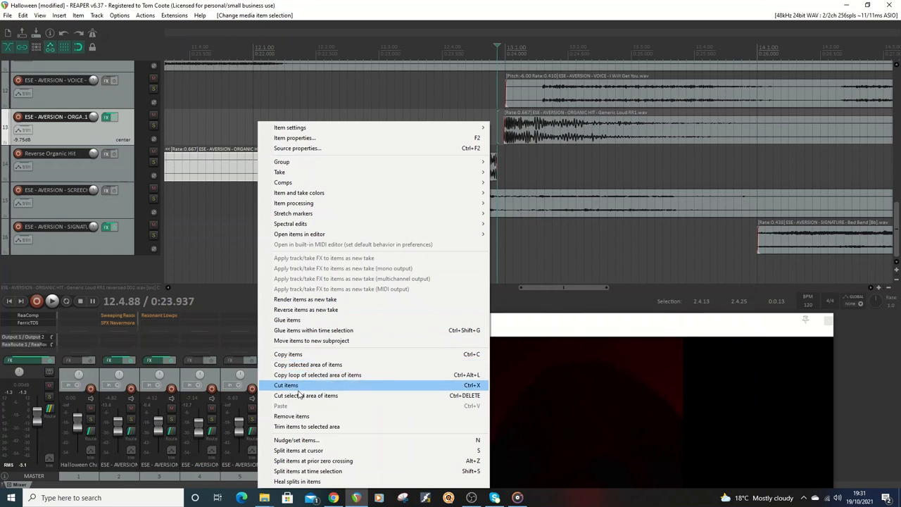
mouse_move(299, 451)
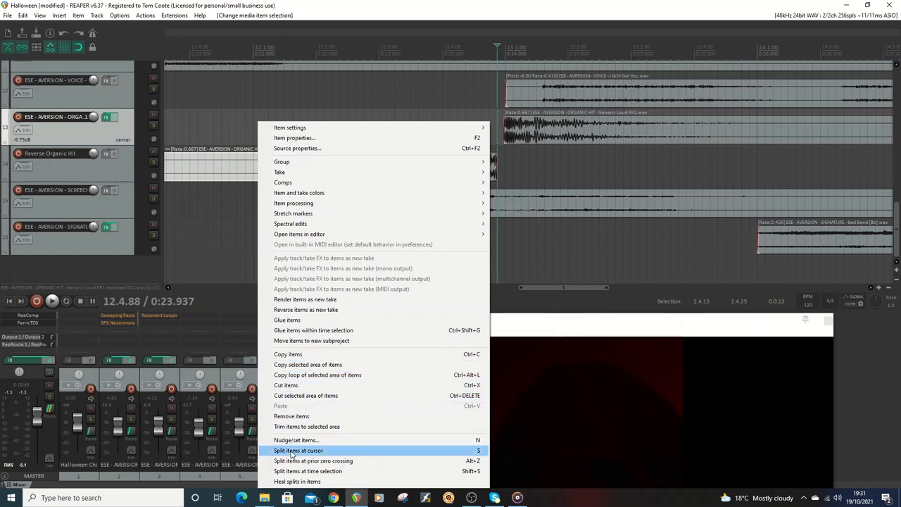
mouse_move(313, 310)
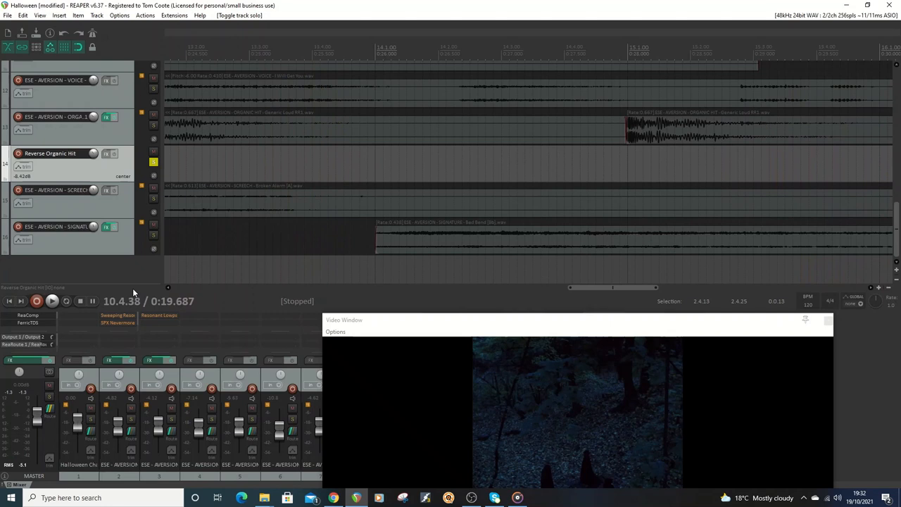
Solo the Reverse Organic Hit track
left_click(152, 162)
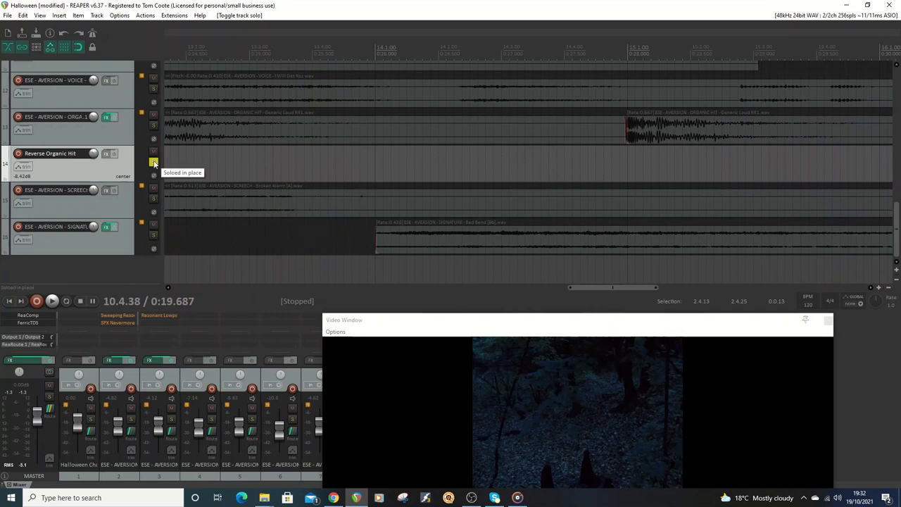
left_click(154, 163)
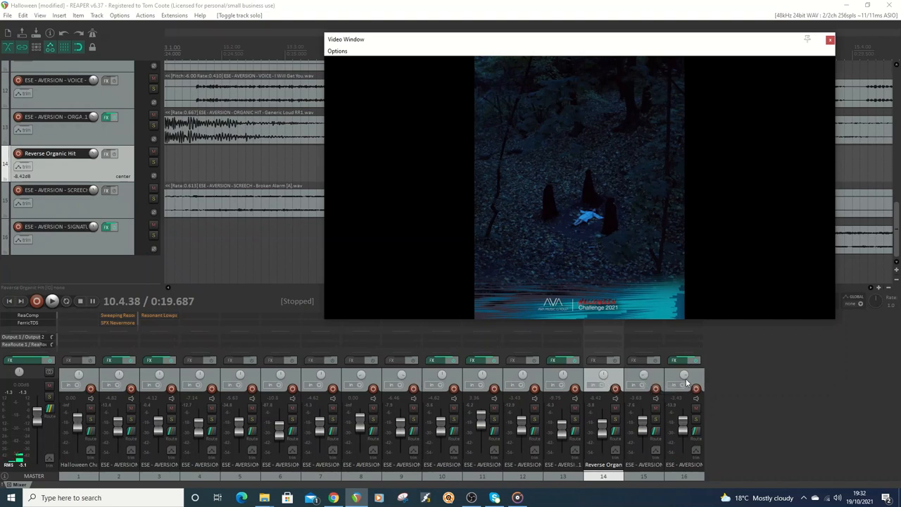
mouse_move(685, 375)
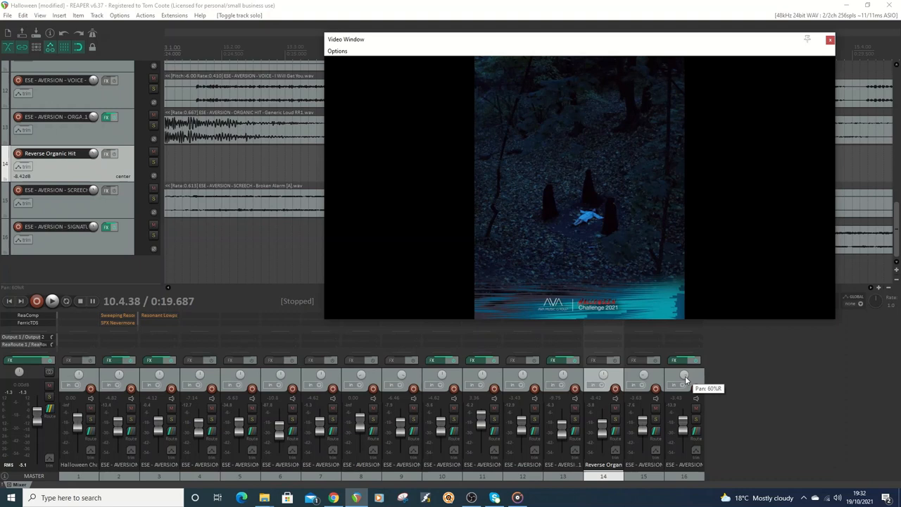
mouse_move(741, 42)
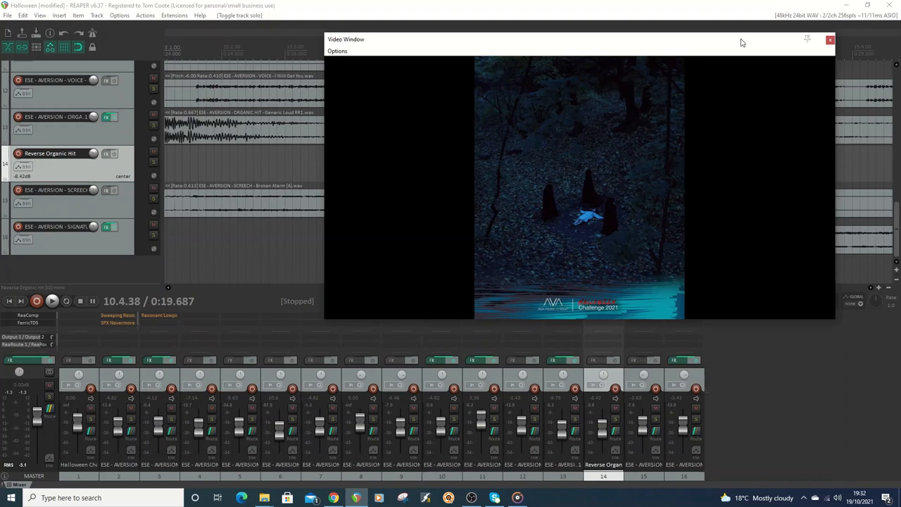
Add Ozone Imager 2 to the master track FX chain at full width
left_click(28, 361)
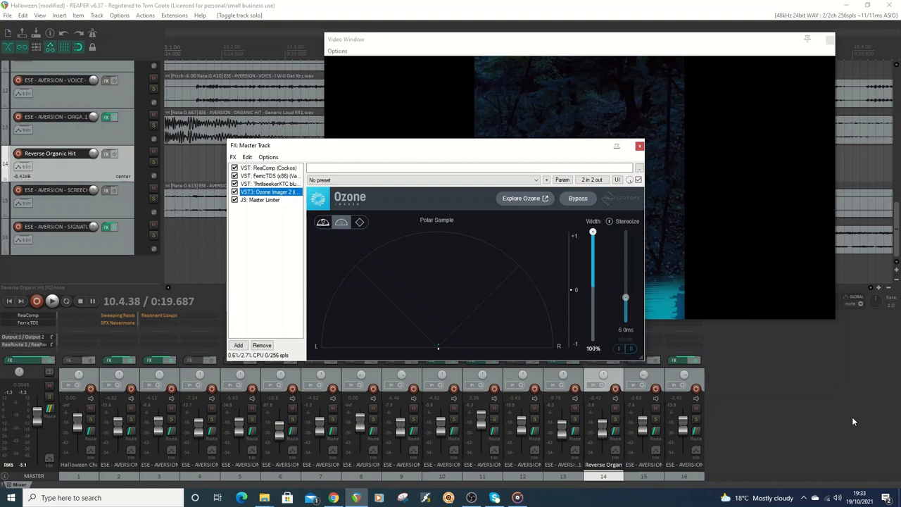
mouse_move(273, 279)
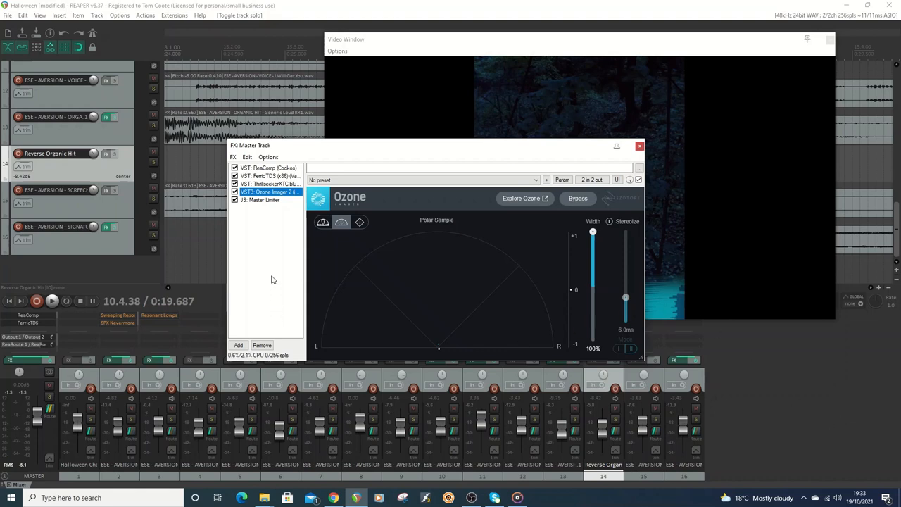
mouse_move(273, 275)
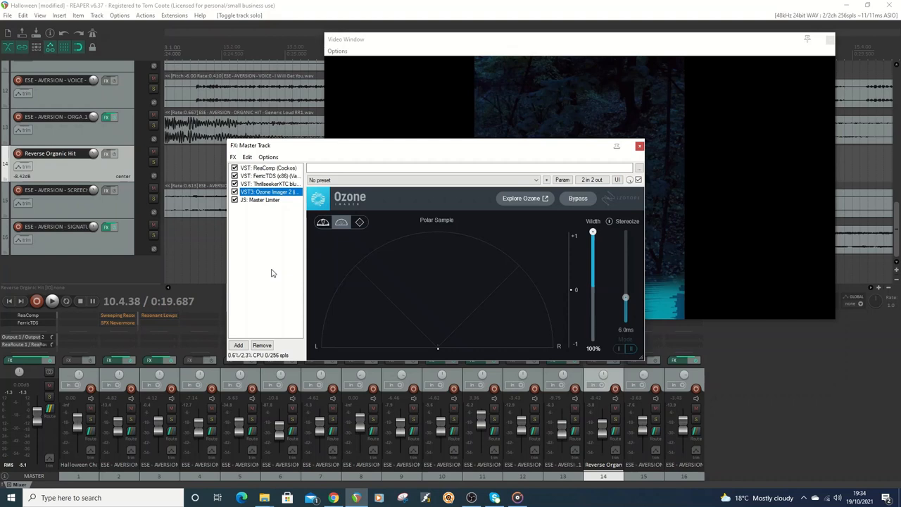
left_click(7, 14)
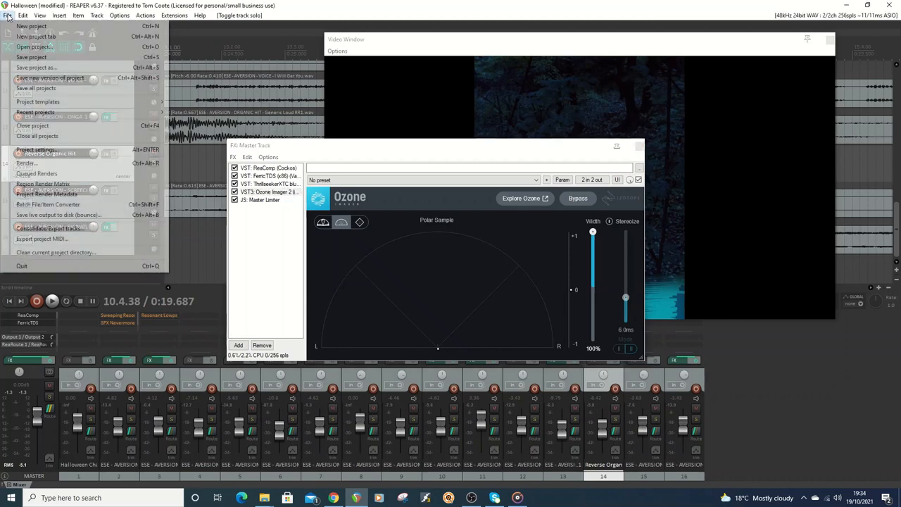
mouse_move(37, 67)
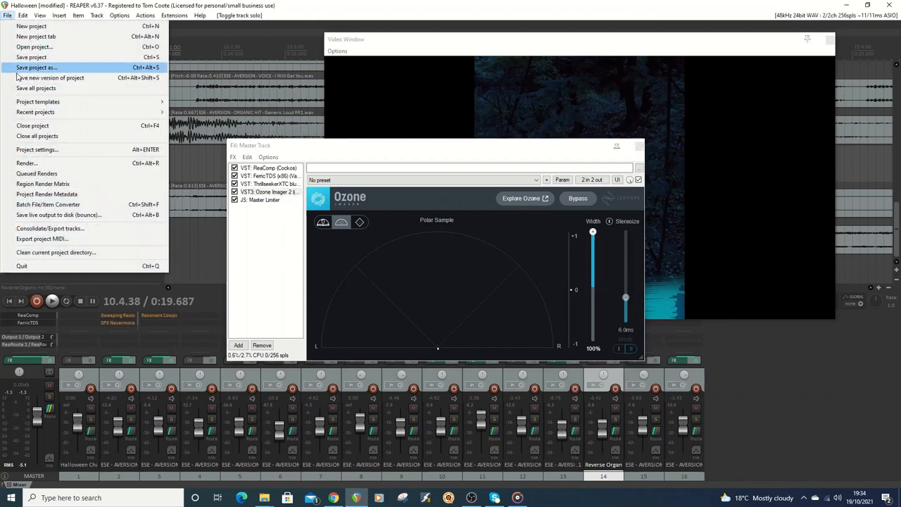
Bring up Render to File for the Halloween WEBM Video master mix
left_click(26, 163)
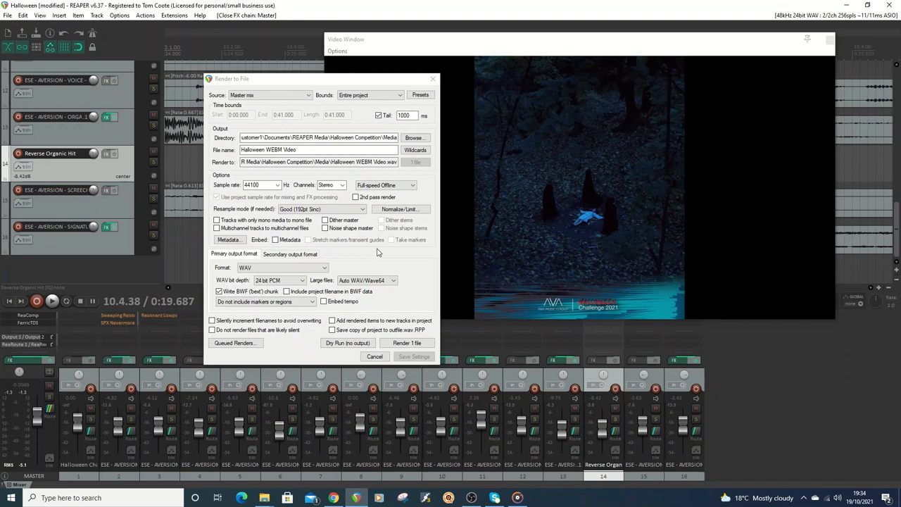
mouse_move(377, 254)
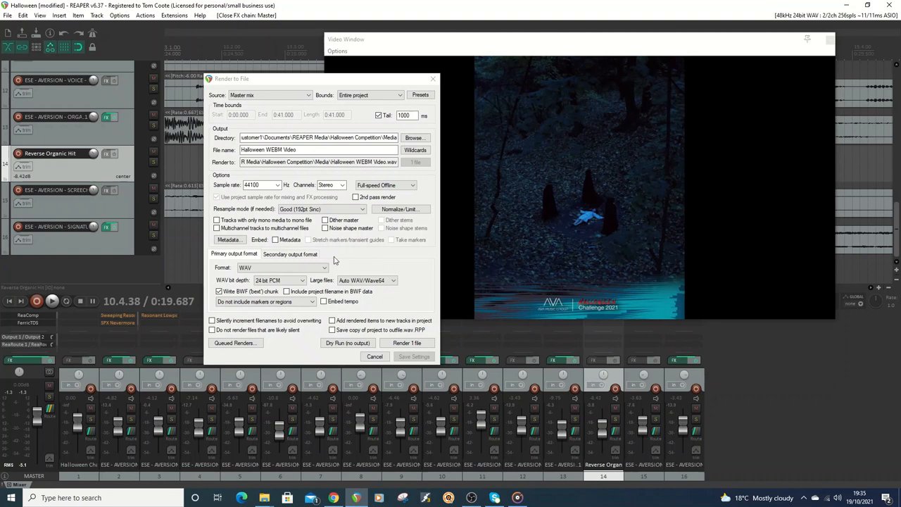
Set render format to Video (ffmpeg/libav), WEBM container with VP8 video and Vorbis audio
left_click(285, 267)
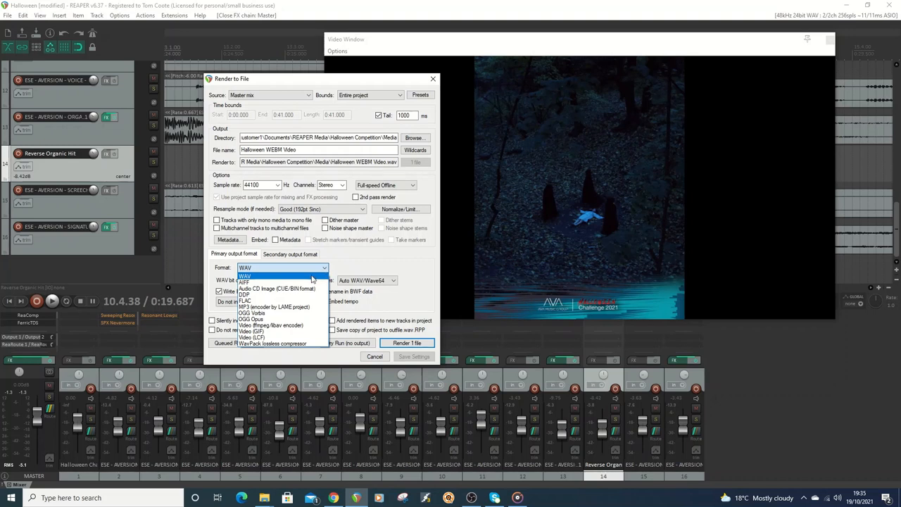
mouse_move(281, 326)
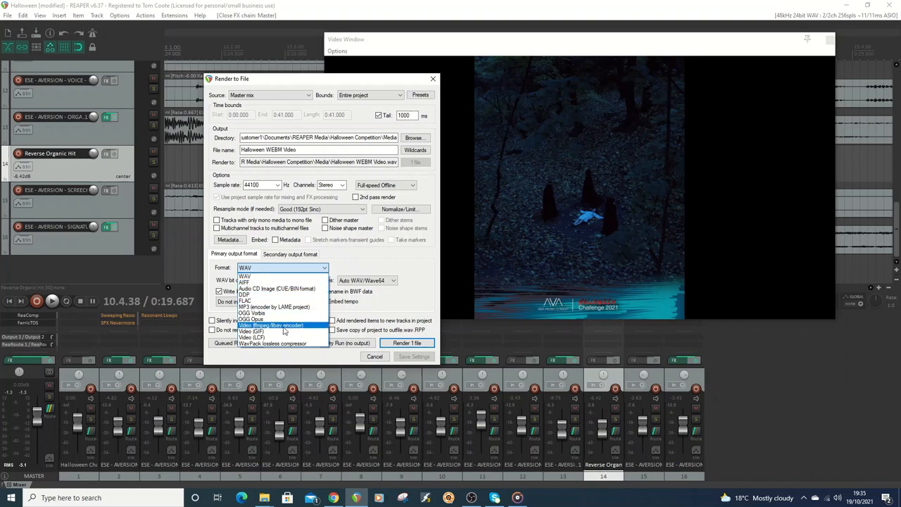
left_click(270, 324)
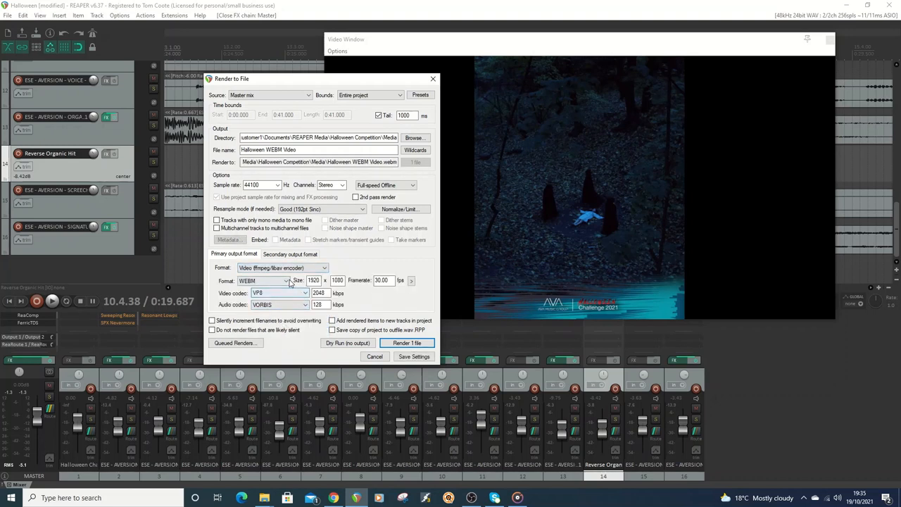
left_click(286, 282)
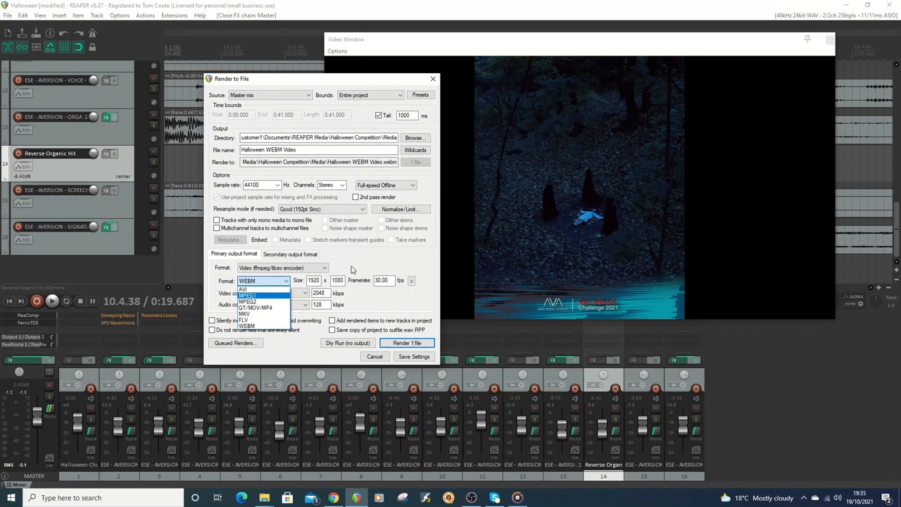
left_click(262, 325)
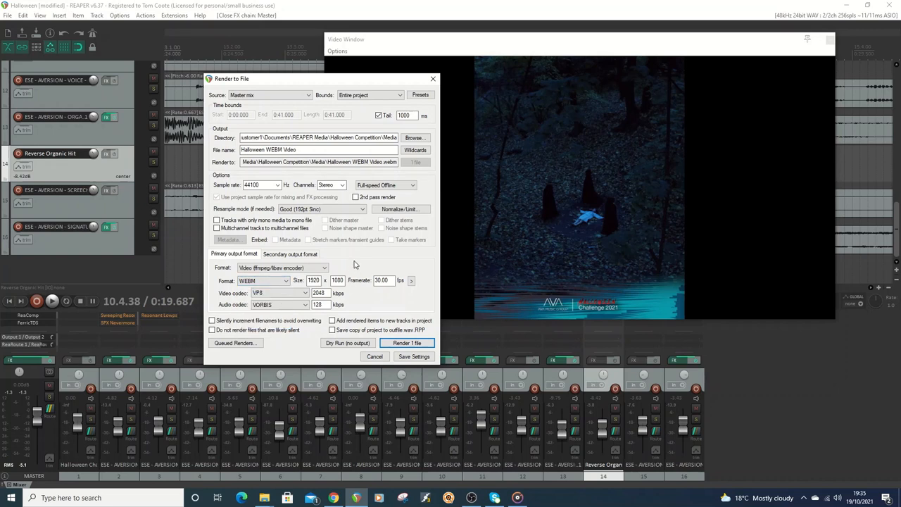